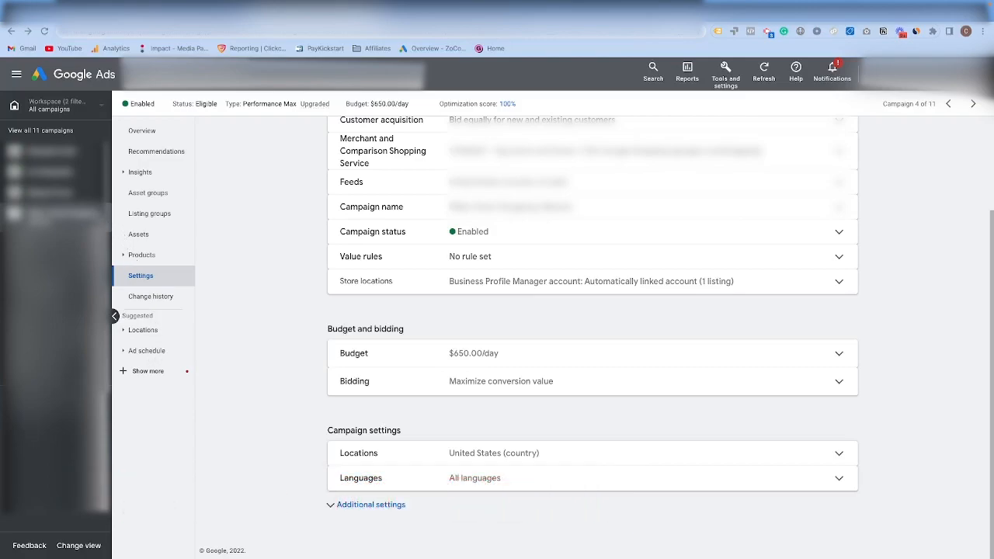
mouse_move(147, 284)
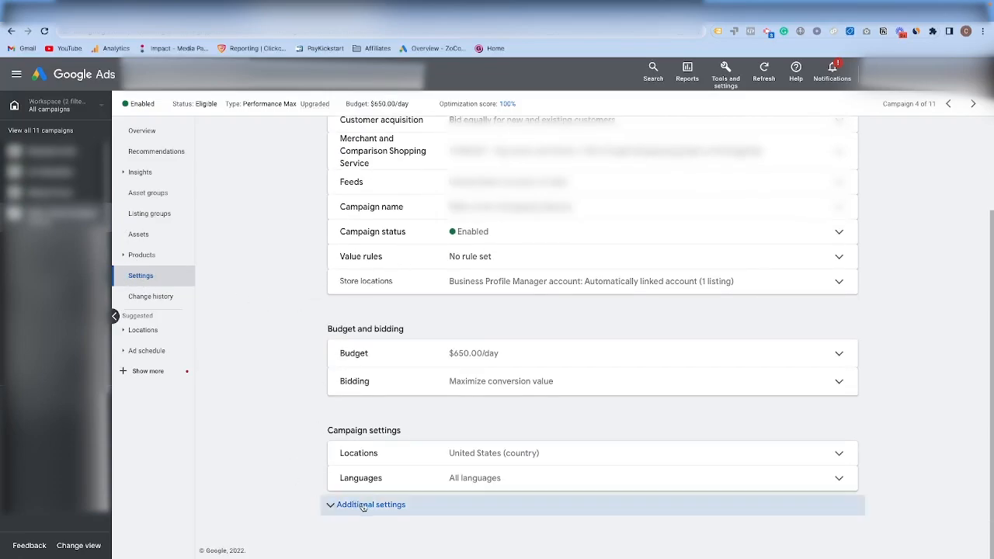
Expand Additional settings to show the September 12, 2022 start date and Final URL expansion On
left_click(371, 504)
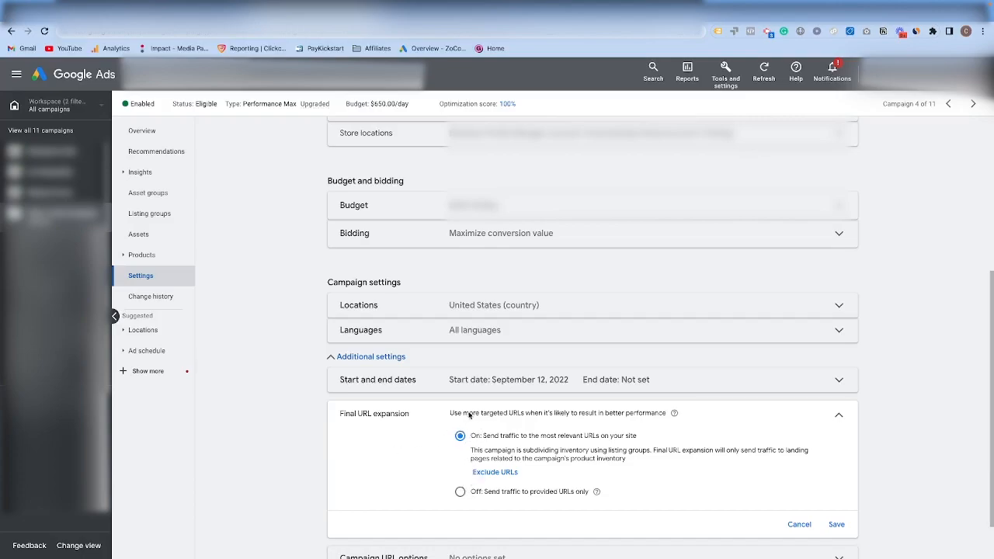
mouse_move(508, 447)
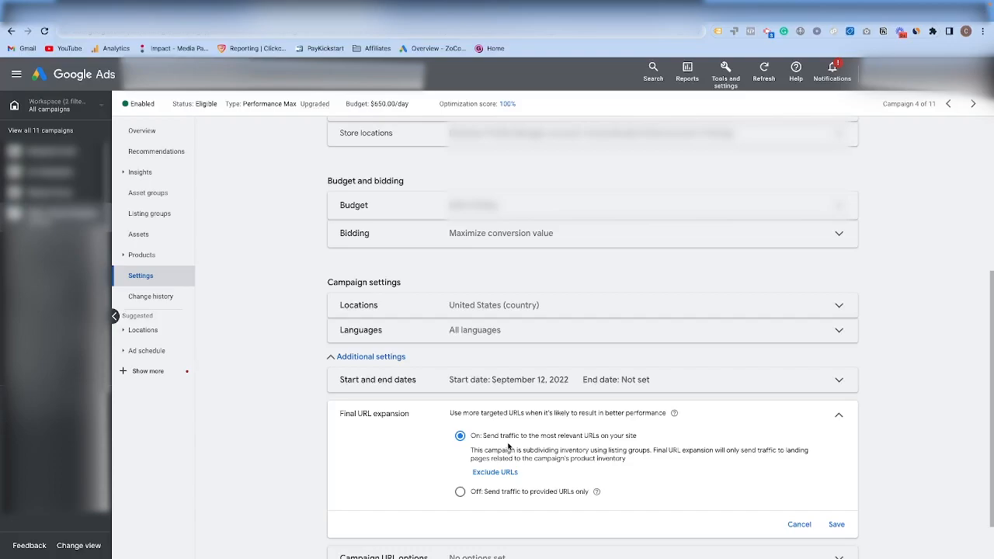
mouse_move(370, 483)
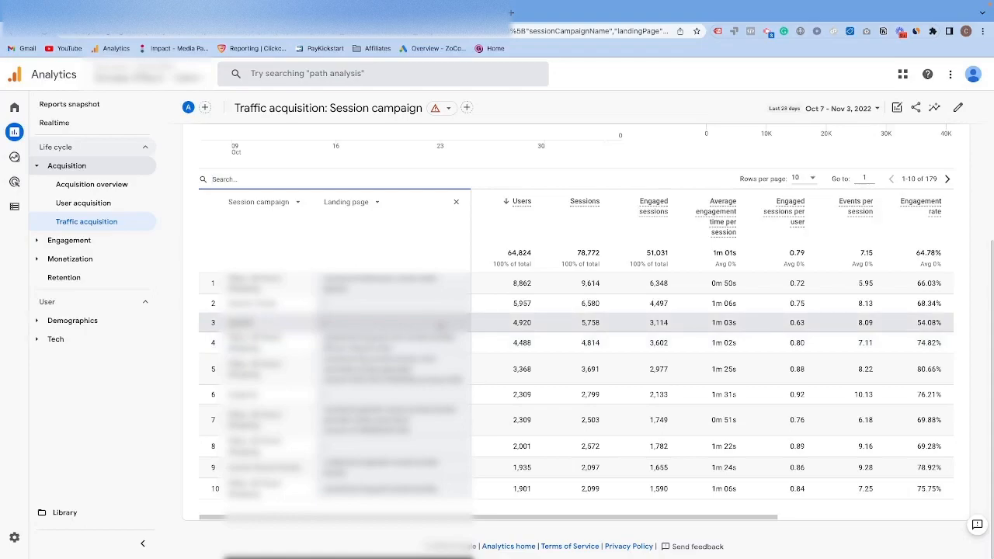
mouse_move(170, 202)
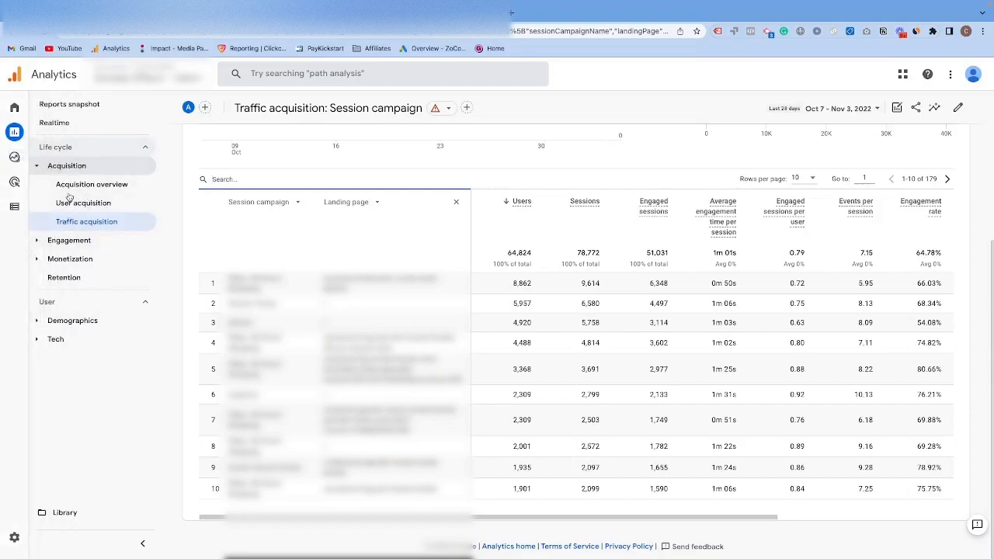
mouse_move(86, 221)
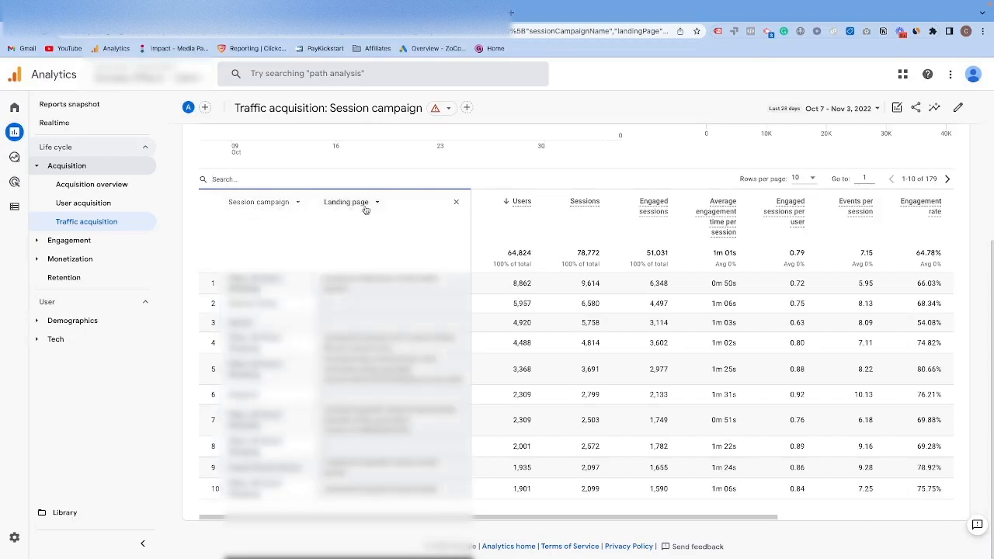
Add Landing page as the secondary dimension and filter the table by 'PMax'
left_click(350, 202)
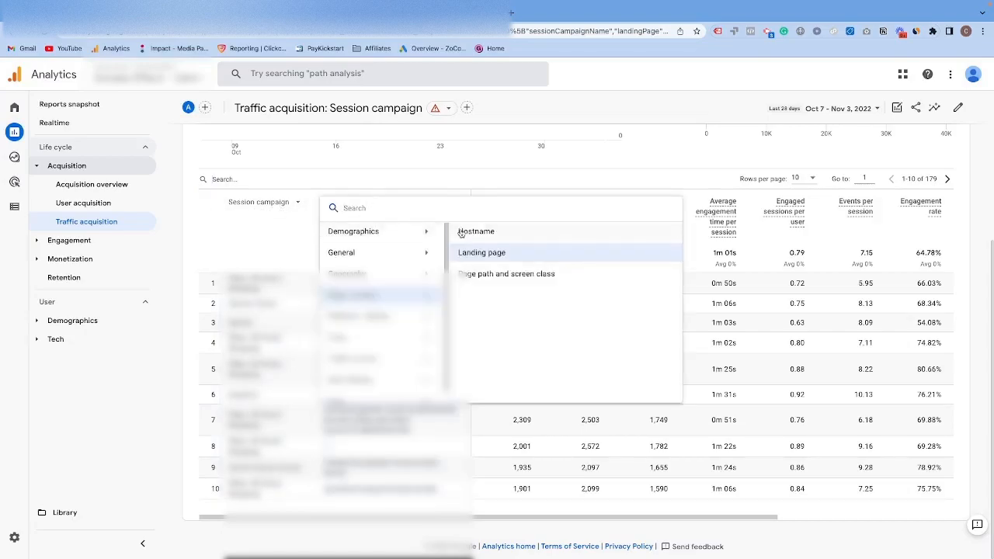
left_click(481, 252)
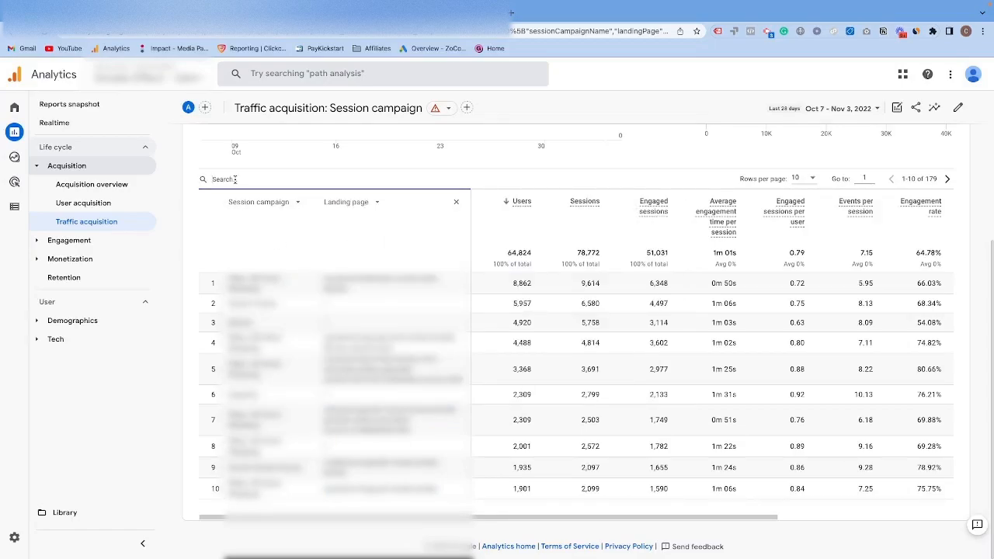
type("PMax")
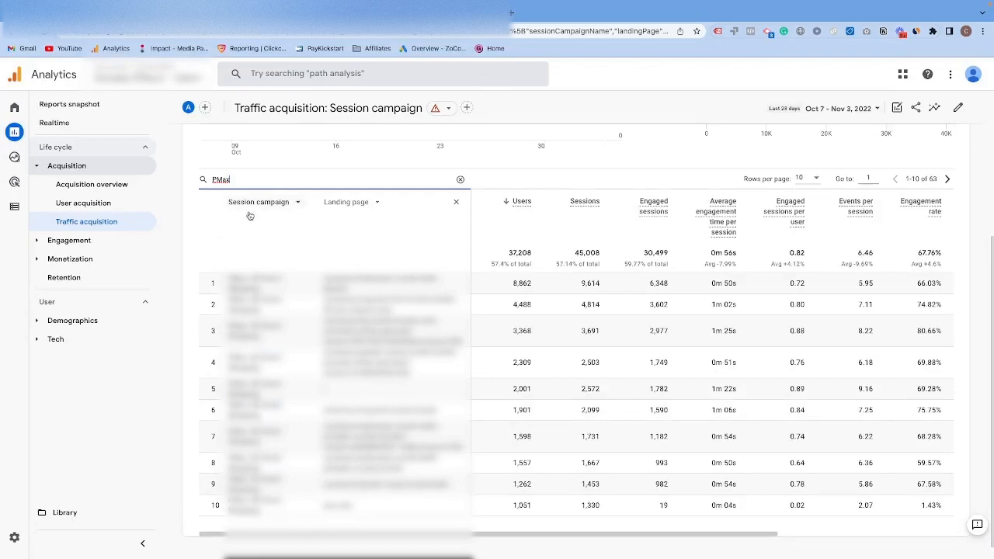
mouse_move(257, 260)
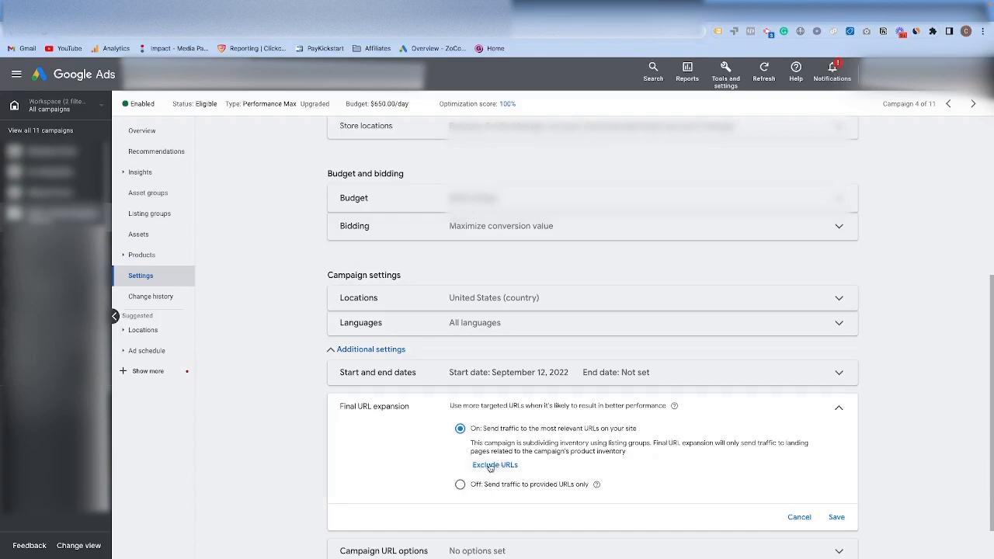
Create a Final URL expansion exclusion rule for URLs containing 'red'
left_click(495, 464)
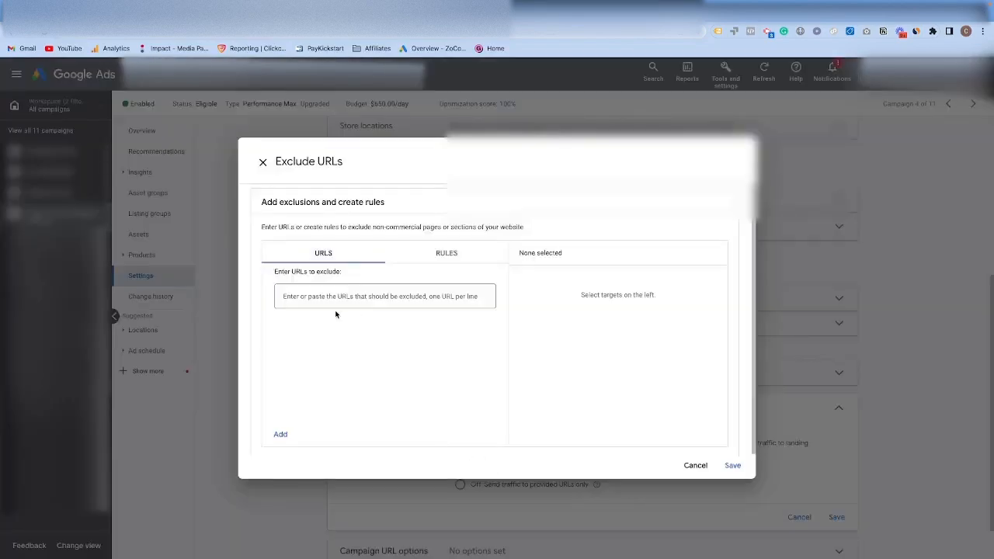
left_click(446, 252)
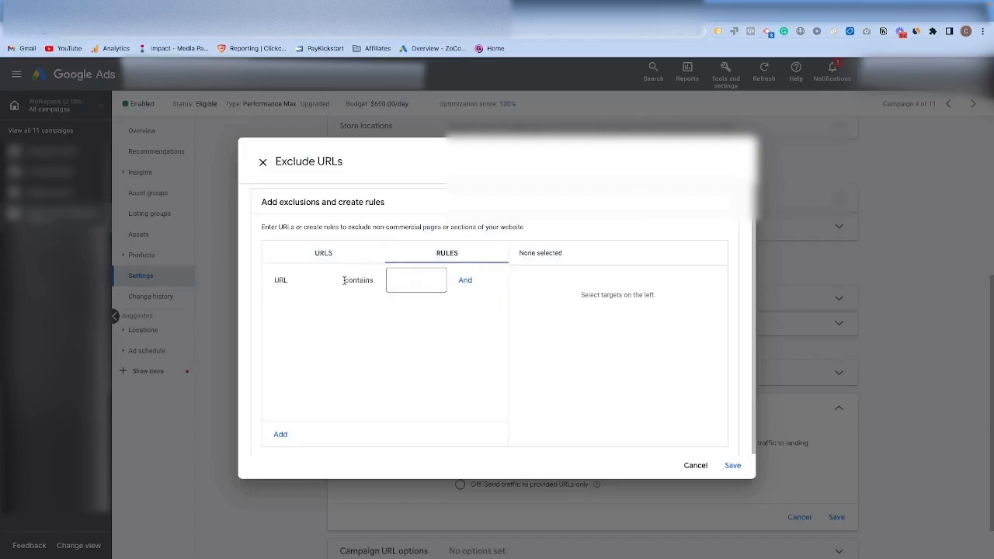
type("re")
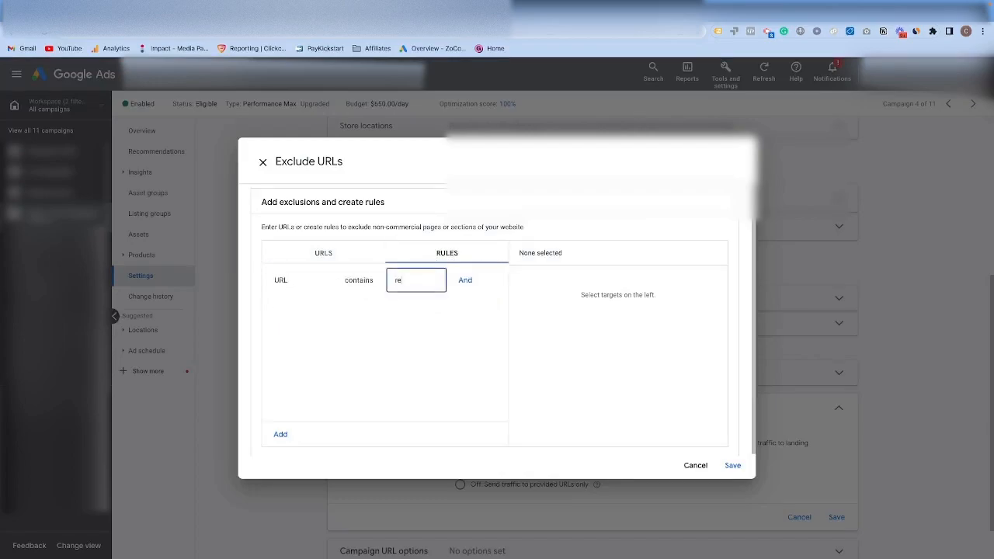
type("d")
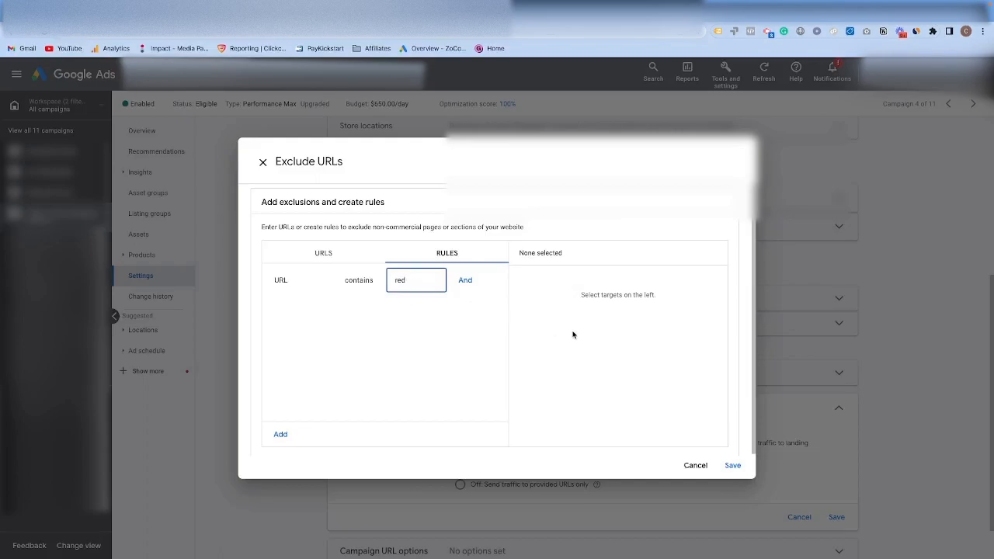
left_click(323, 252)
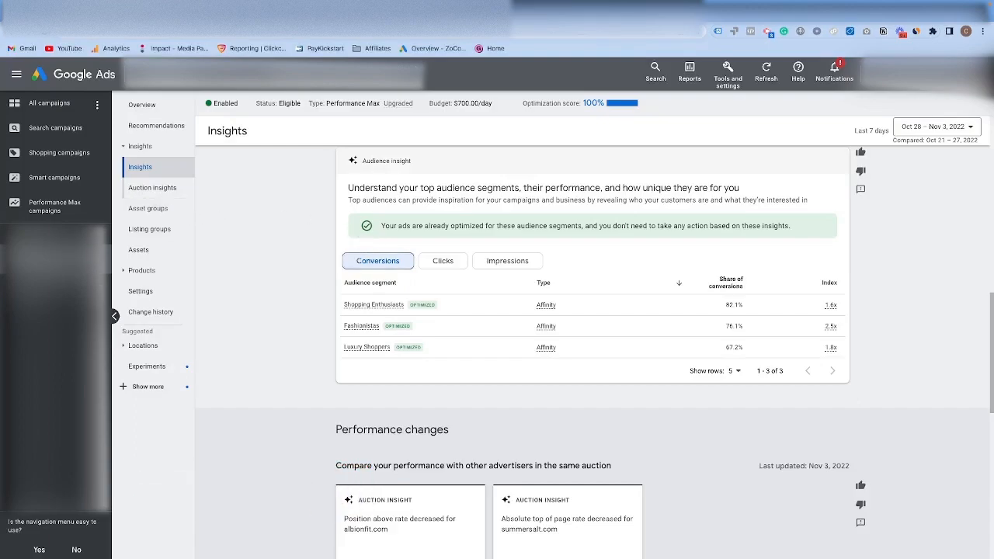
mouse_move(345, 206)
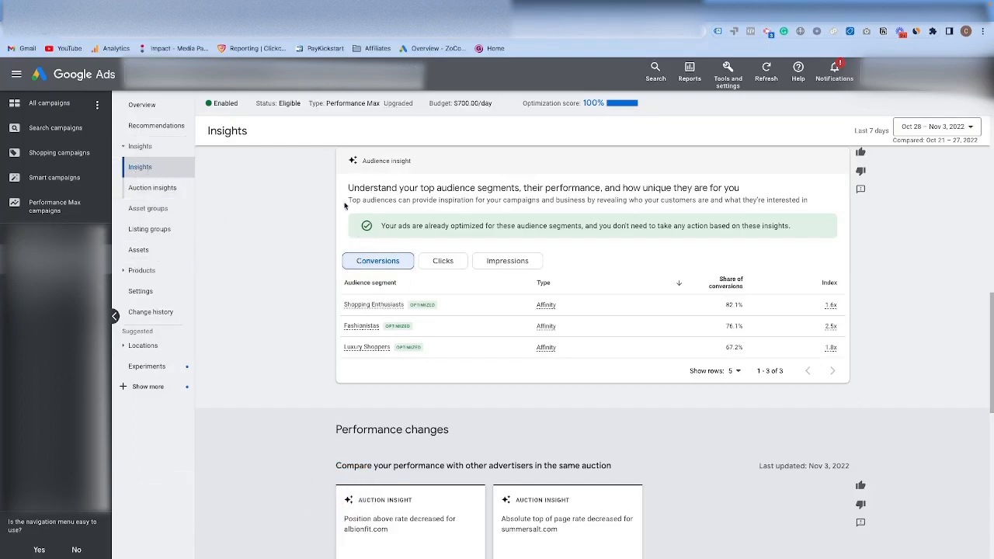
mouse_move(439, 340)
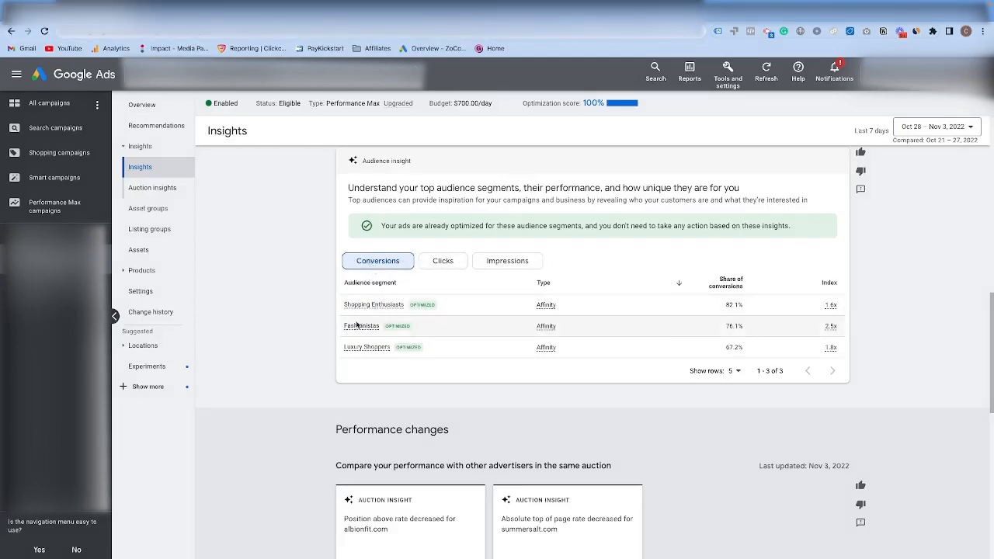
mouse_move(366, 347)
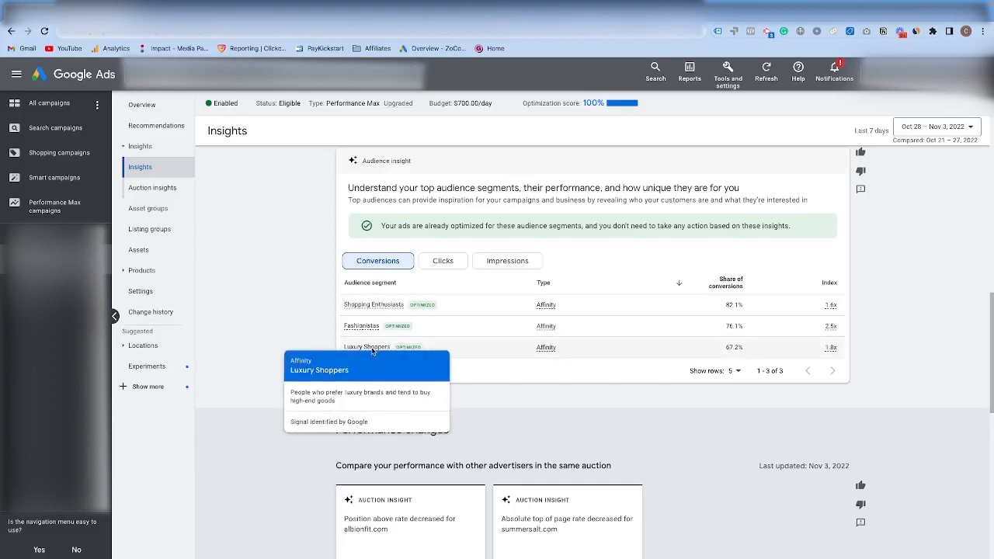
mouse_move(416, 272)
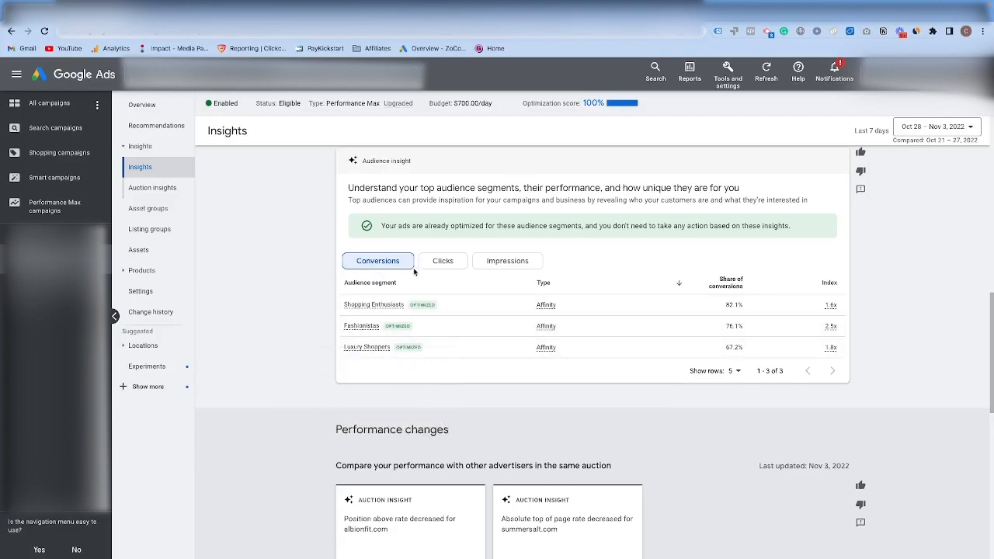
Compare audience segments by clicks, impressions and conversions, finishing on clicks
left_click(443, 260)
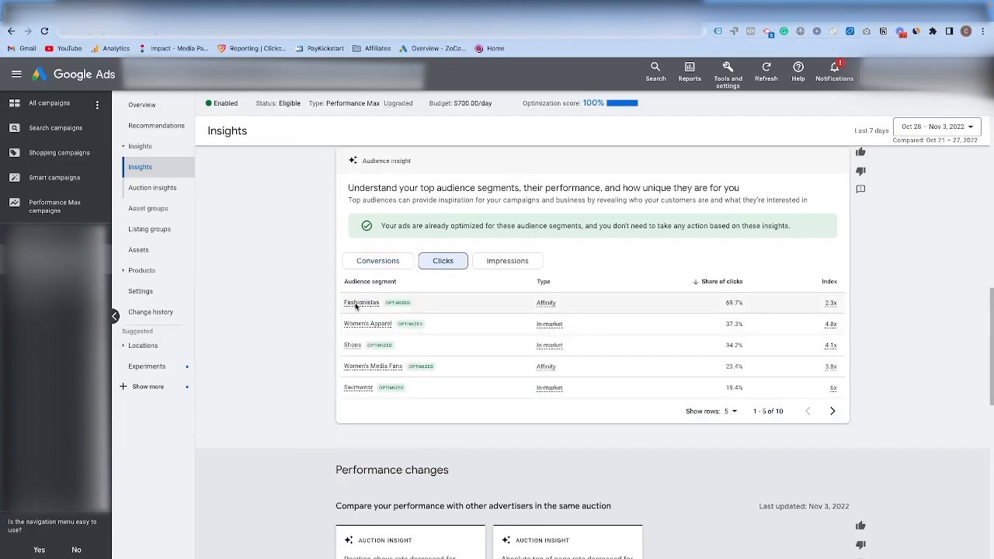
mouse_move(247, 352)
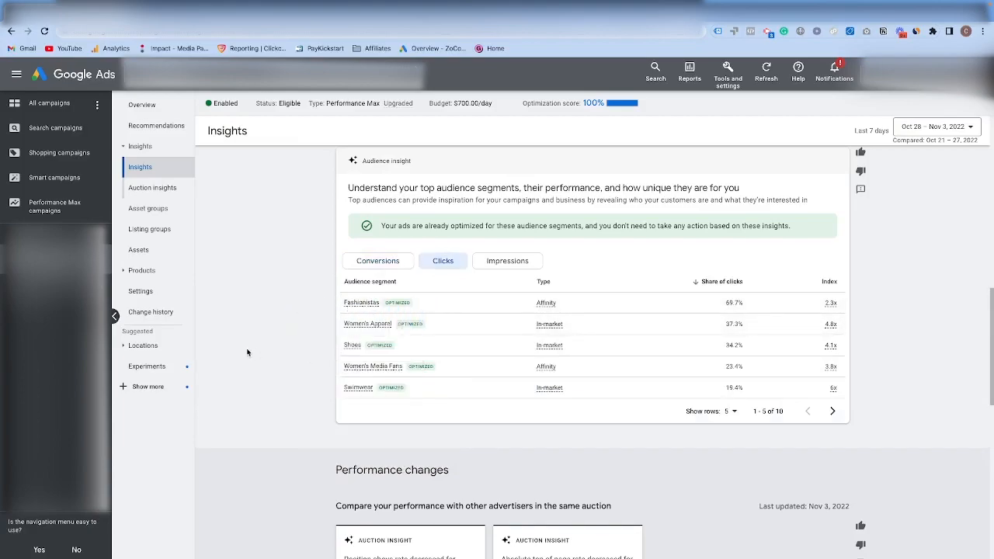
mouse_move(336, 355)
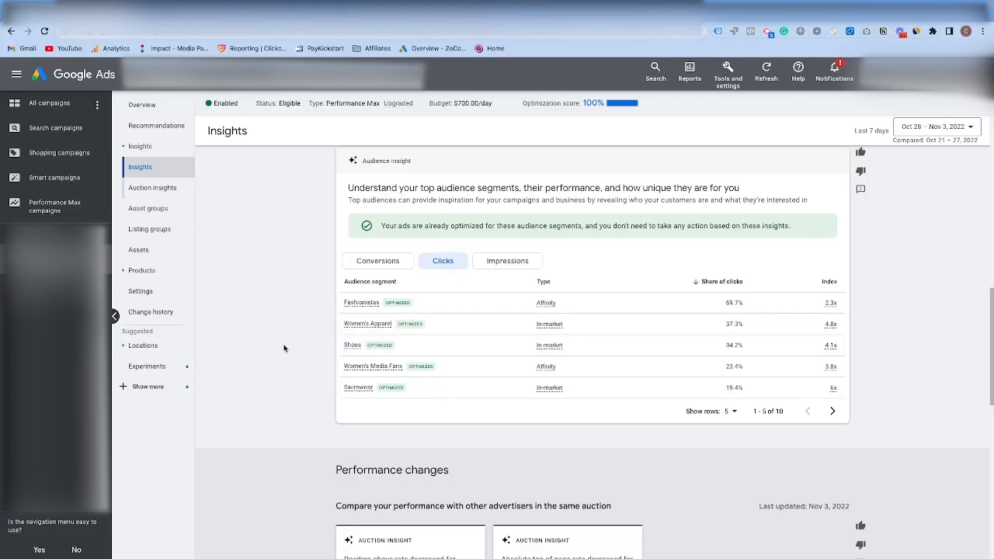
left_click(507, 261)
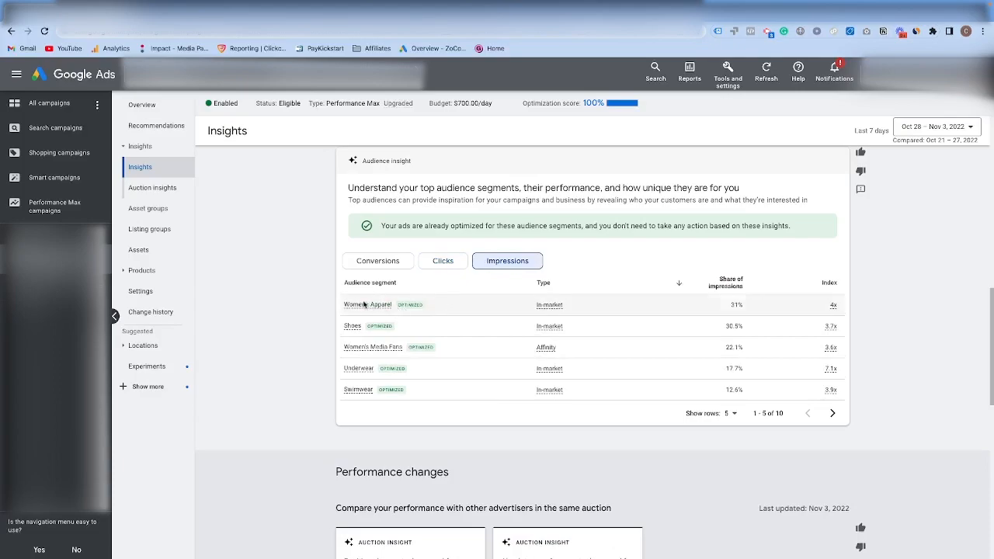
left_click(378, 260)
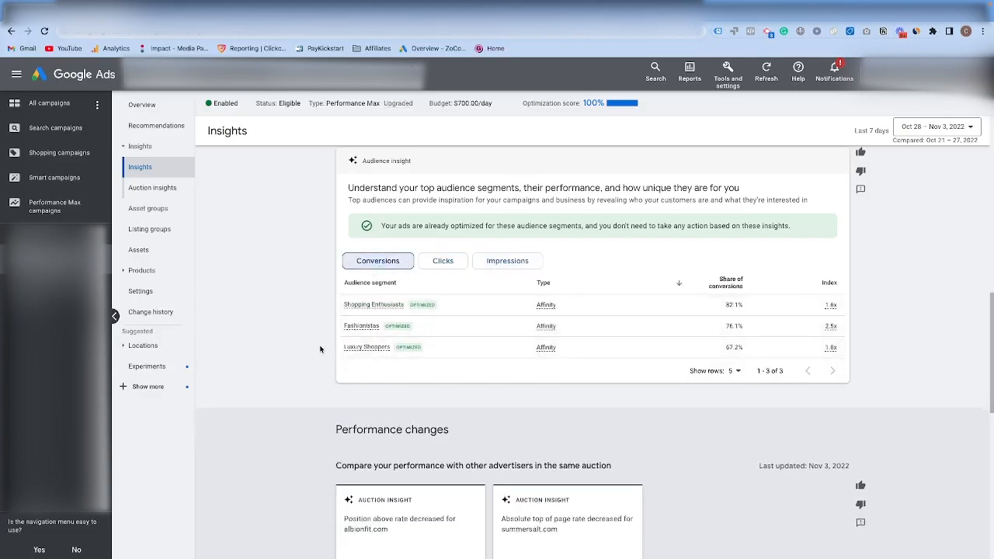
left_click(443, 260)
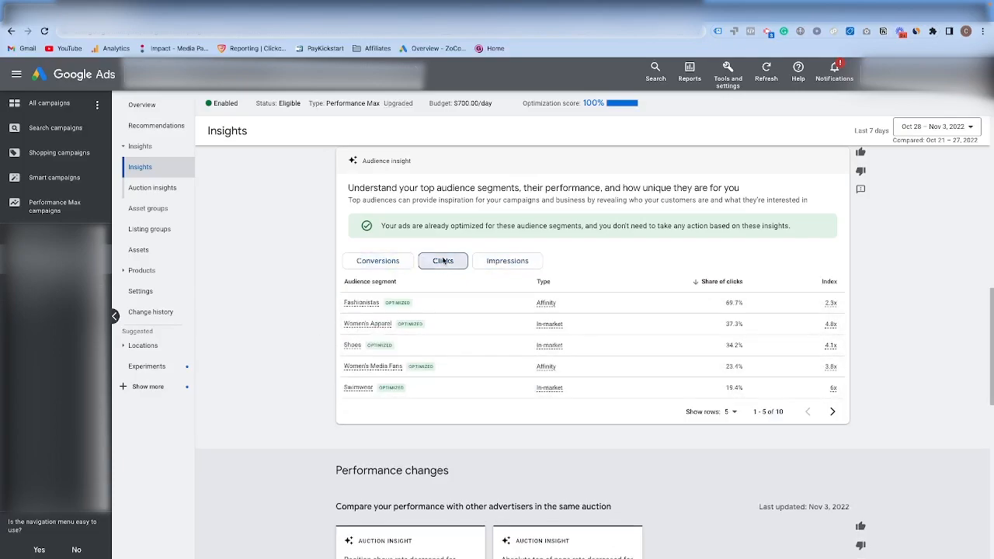
mouse_move(342, 339)
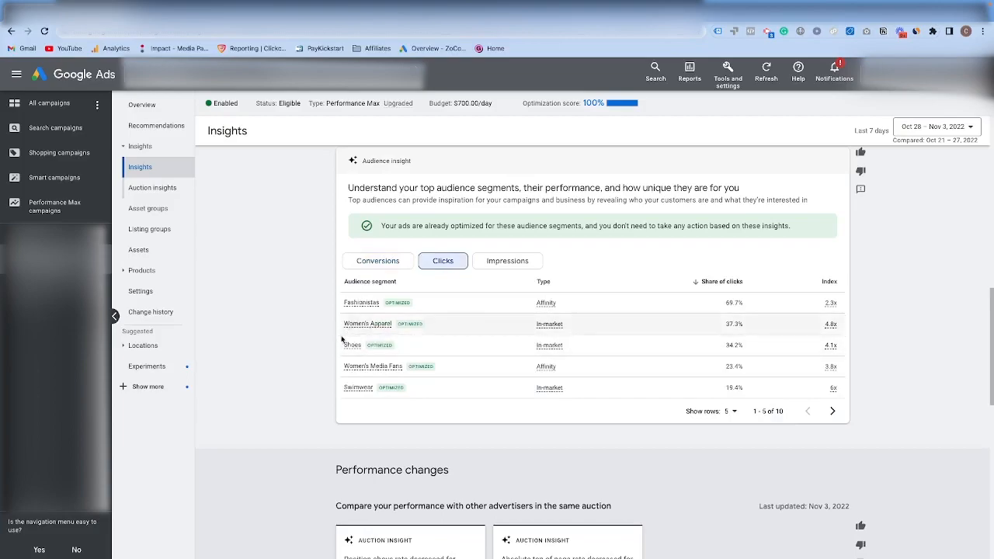
mouse_move(305, 357)
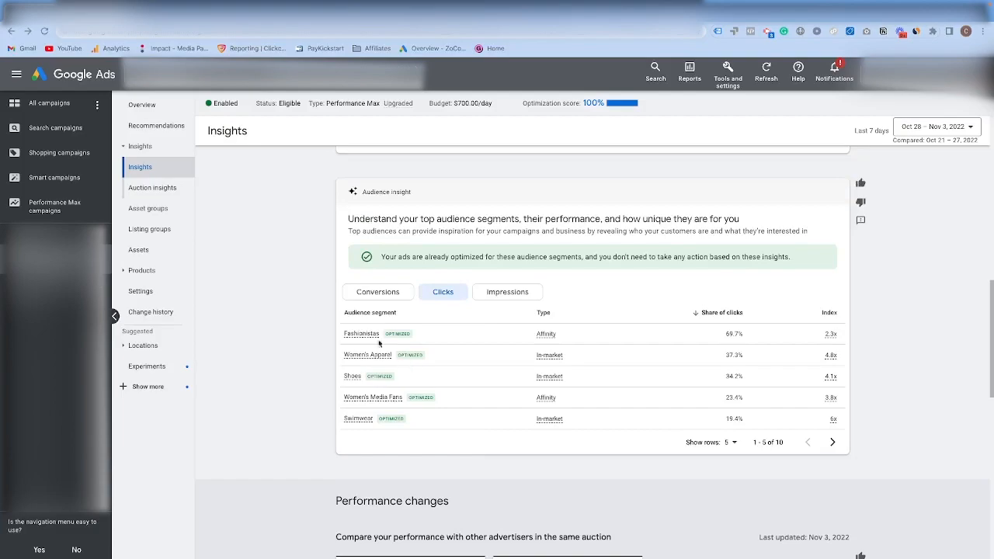
left_click(148, 208)
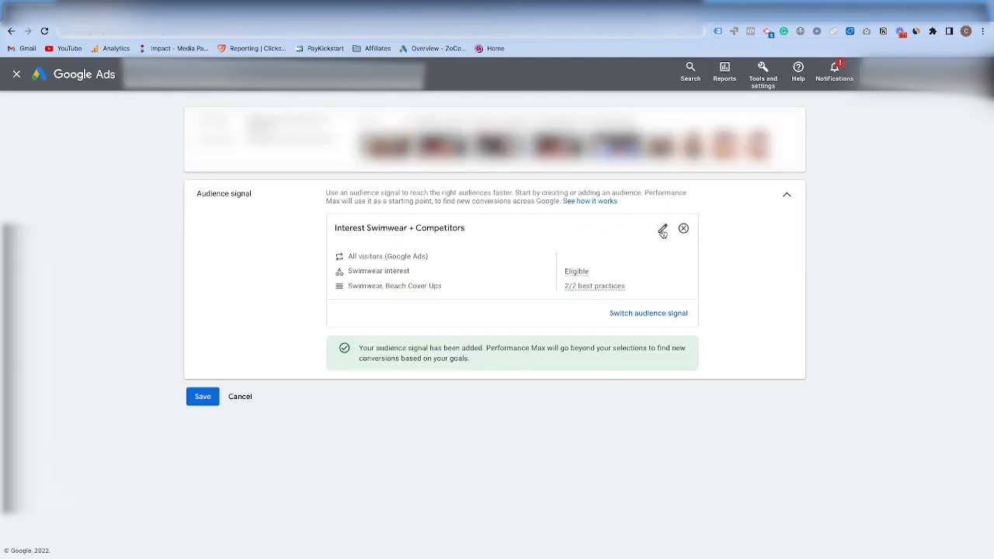
Edit the Interest Swimwear + Competitors signal and search interests for 'shoes'
left_click(662, 228)
type("shoes")
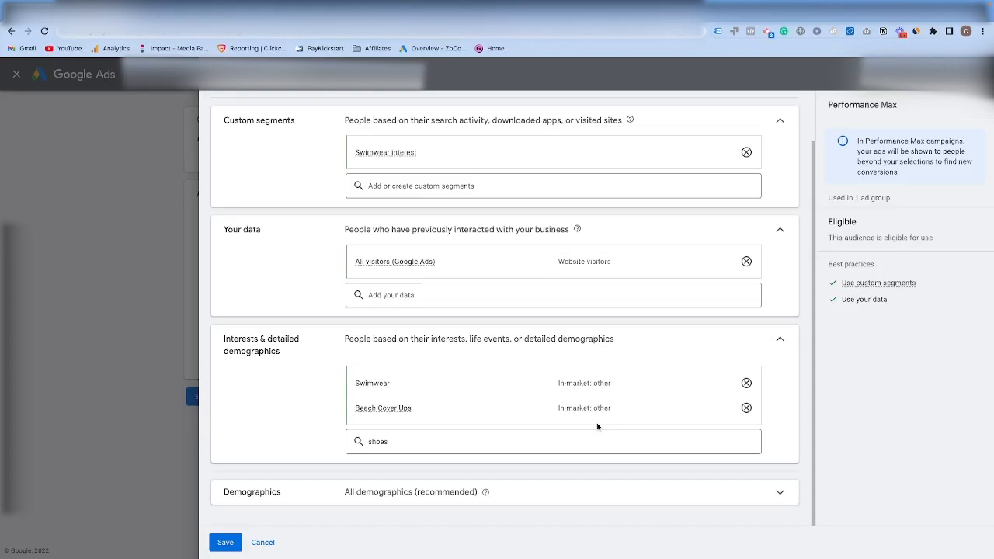
left_click(225, 542)
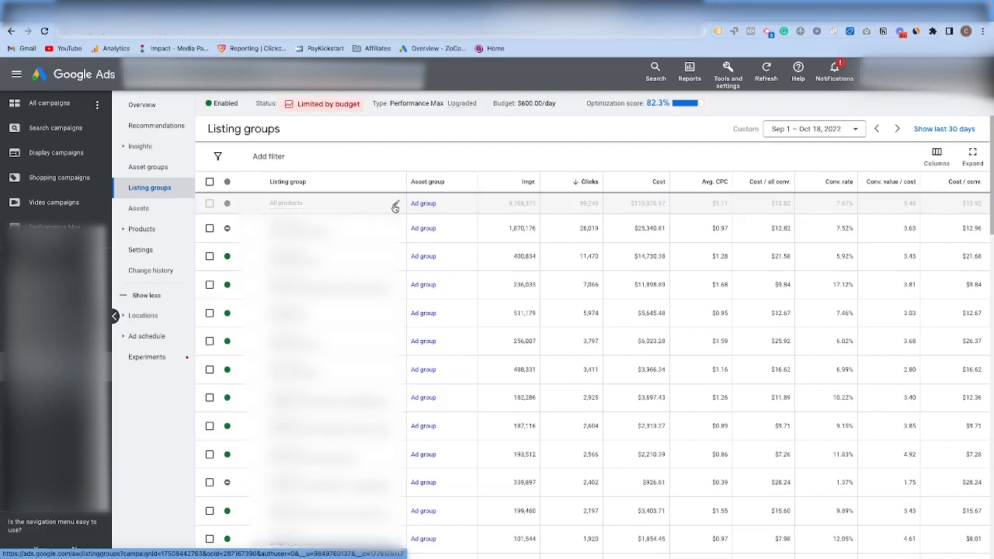
mouse_move(395, 206)
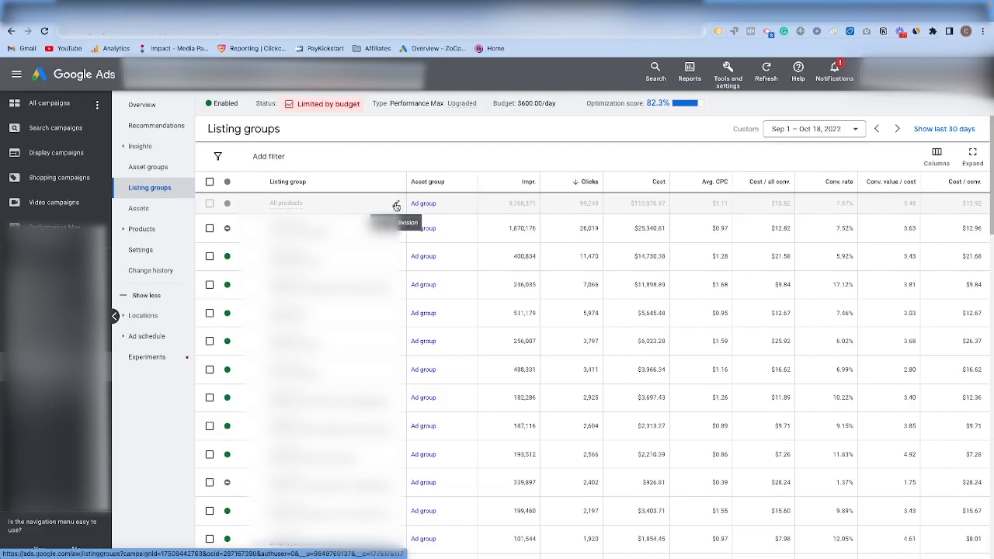
Review item ID subdivision for All products, then sort listing groups by Conv. value / cost
left_click(397, 206)
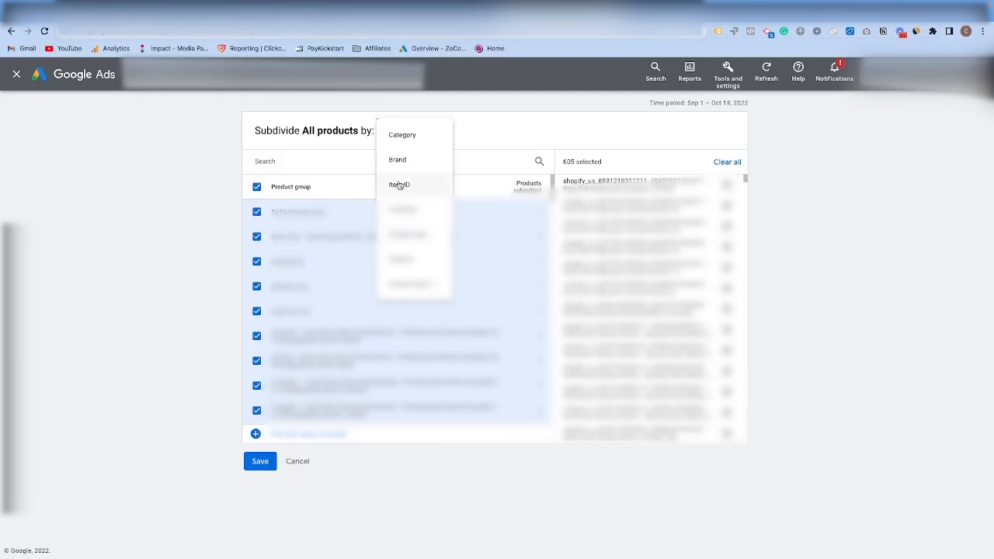
left_click(399, 185)
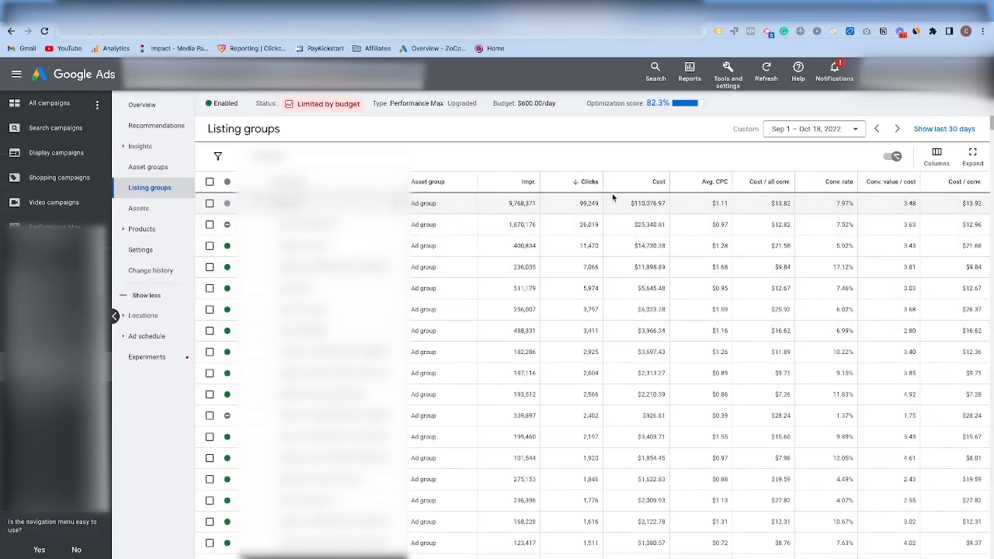
mouse_move(626, 271)
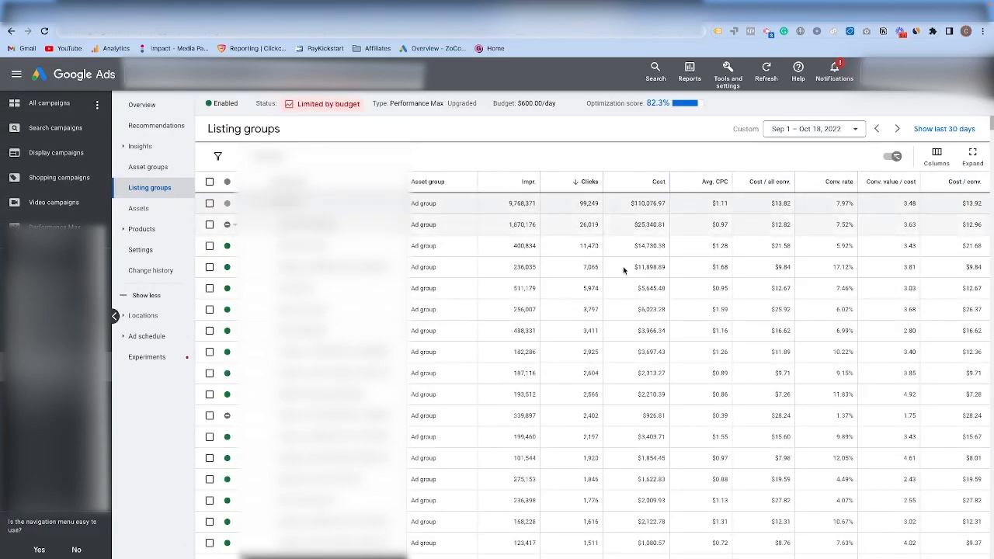
mouse_move(907, 182)
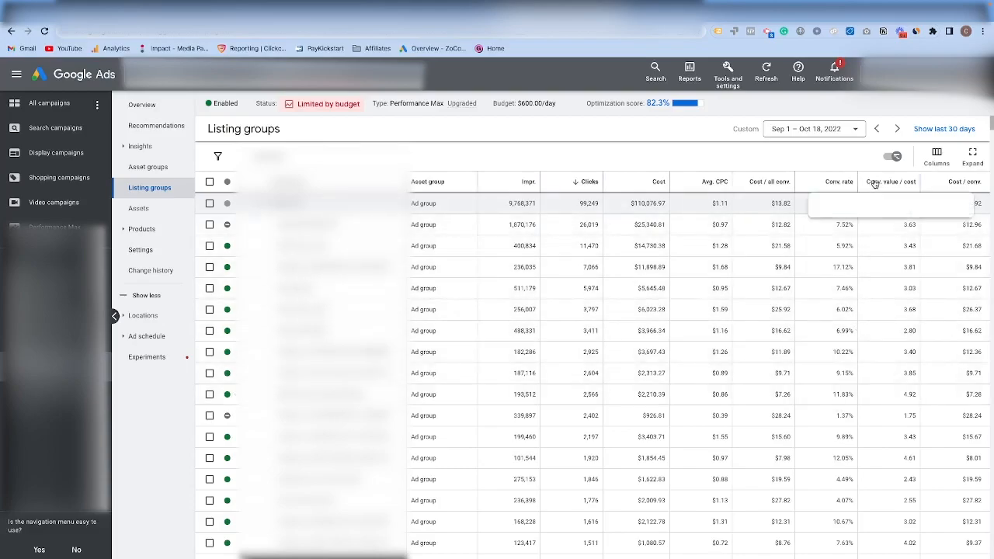
mouse_move(672, 391)
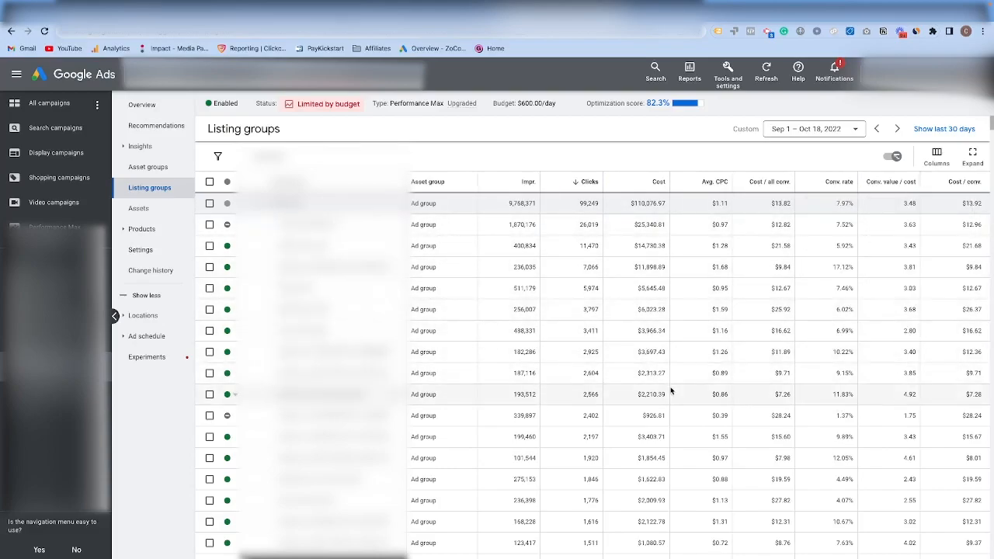
mouse_move(874, 189)
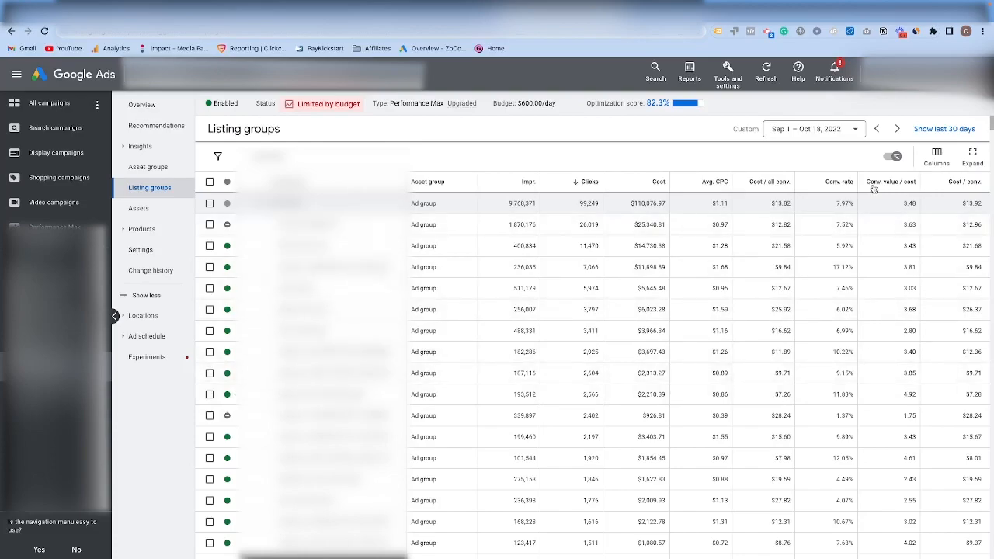
scroll("down", 3)
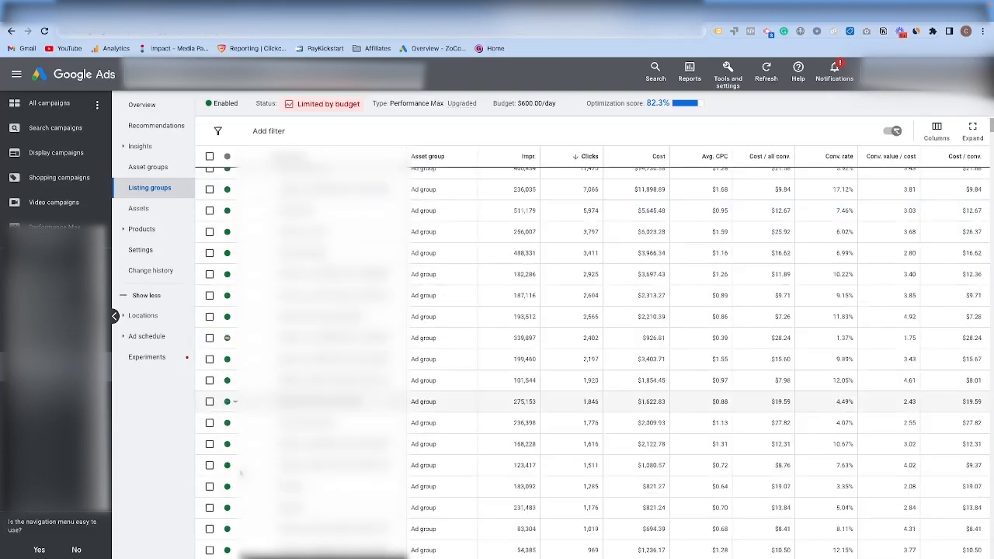
scroll("down", 3)
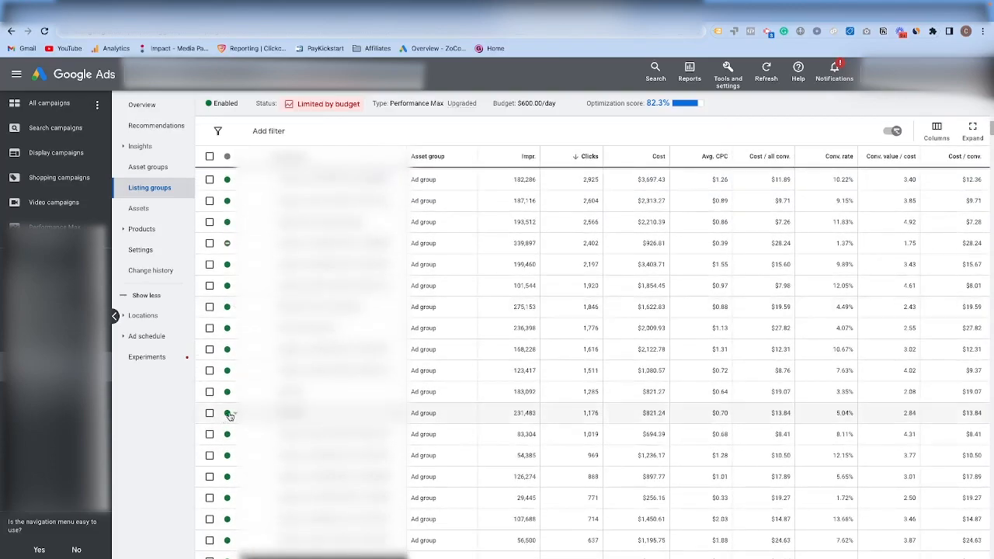
scroll("up", 3)
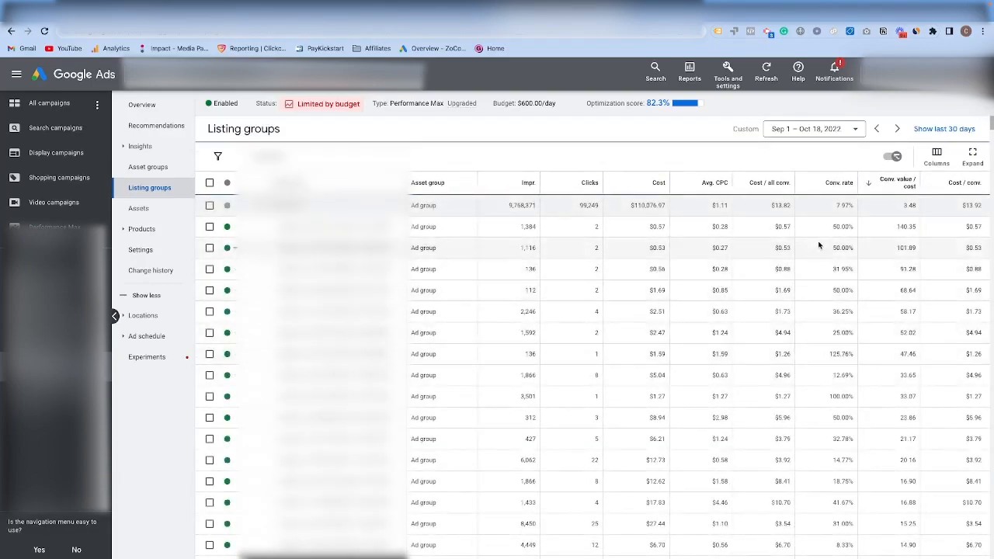
left_click(888, 182)
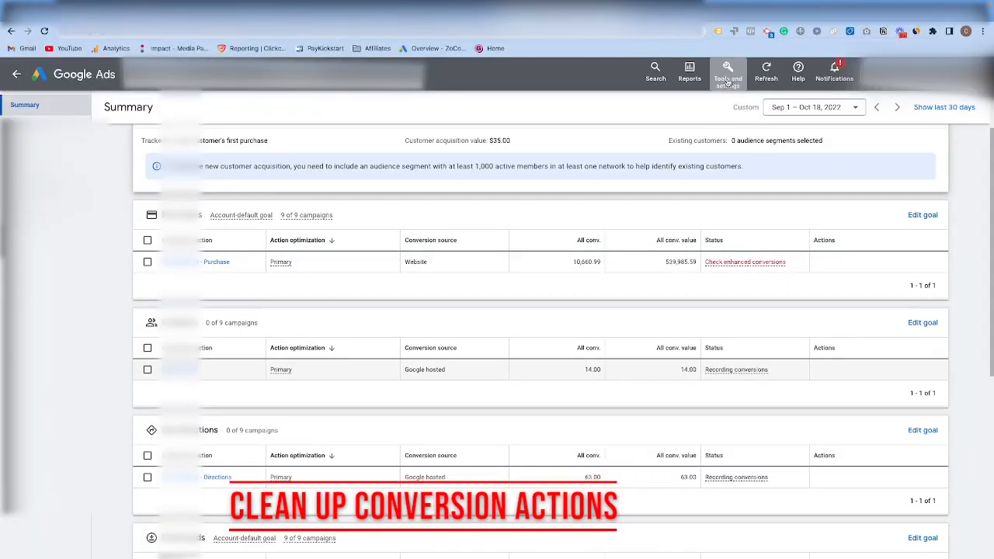
mouse_move(205, 186)
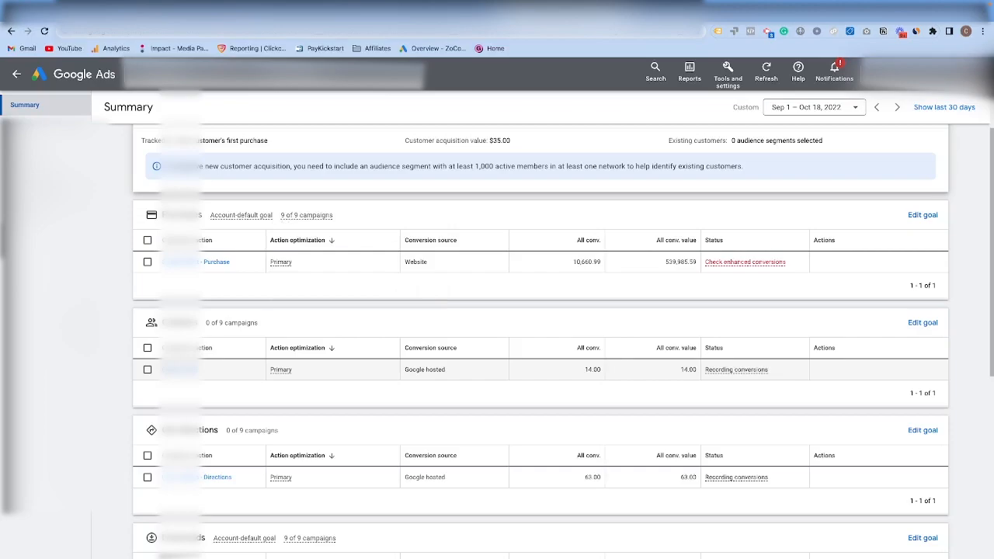
mouse_move(313, 264)
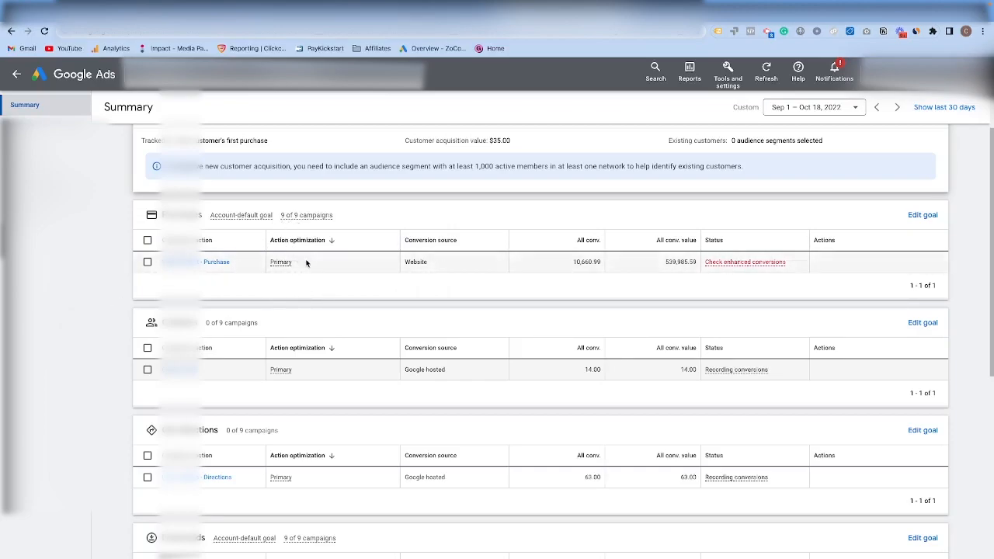
Scroll through the goal tables down to engagement and page-view goals, then back up
scroll("down", 3)
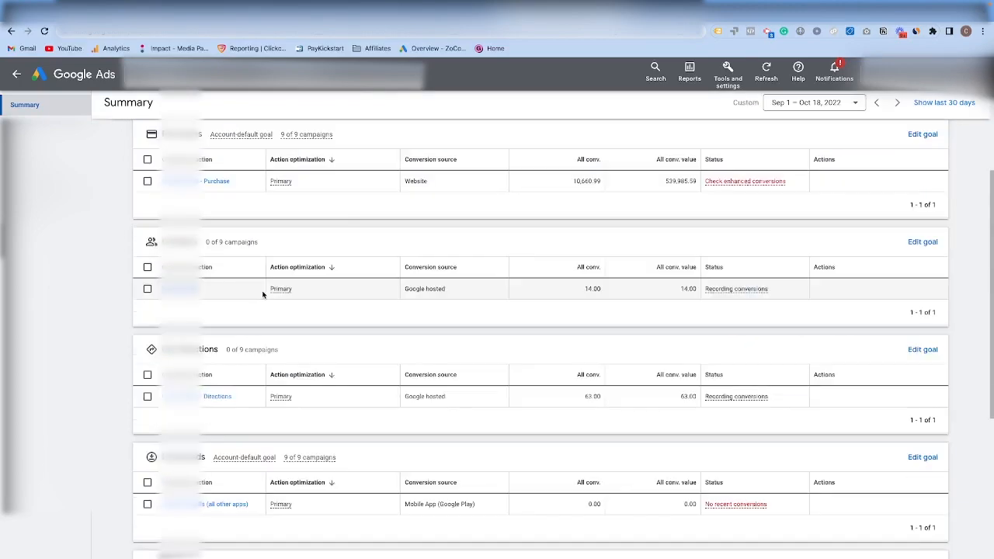
scroll("down", 3)
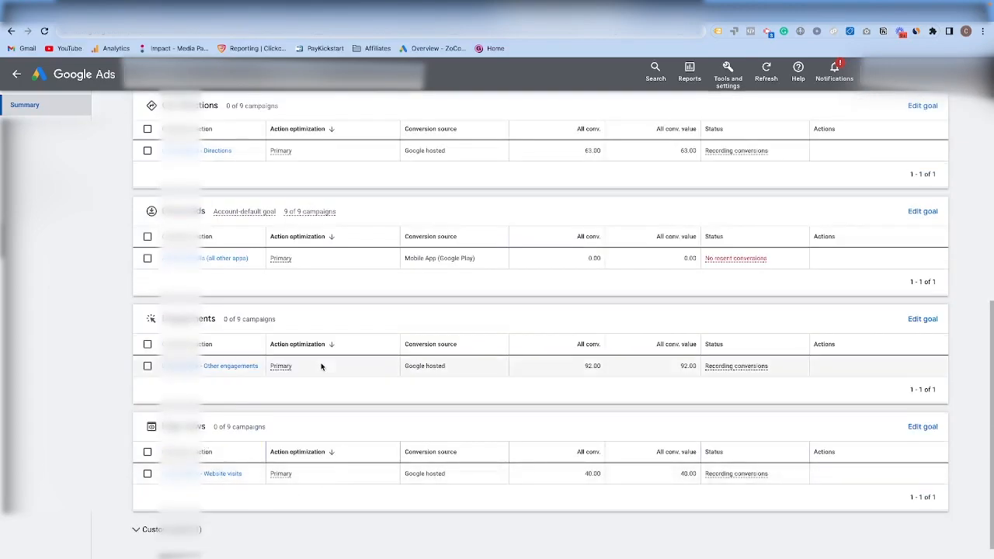
scroll("up", 3)
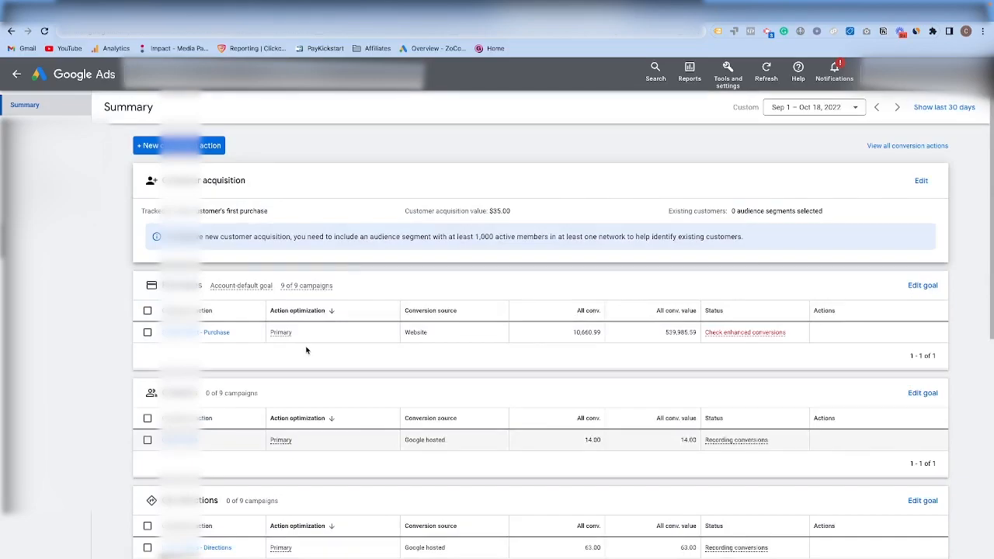
mouse_move(250, 246)
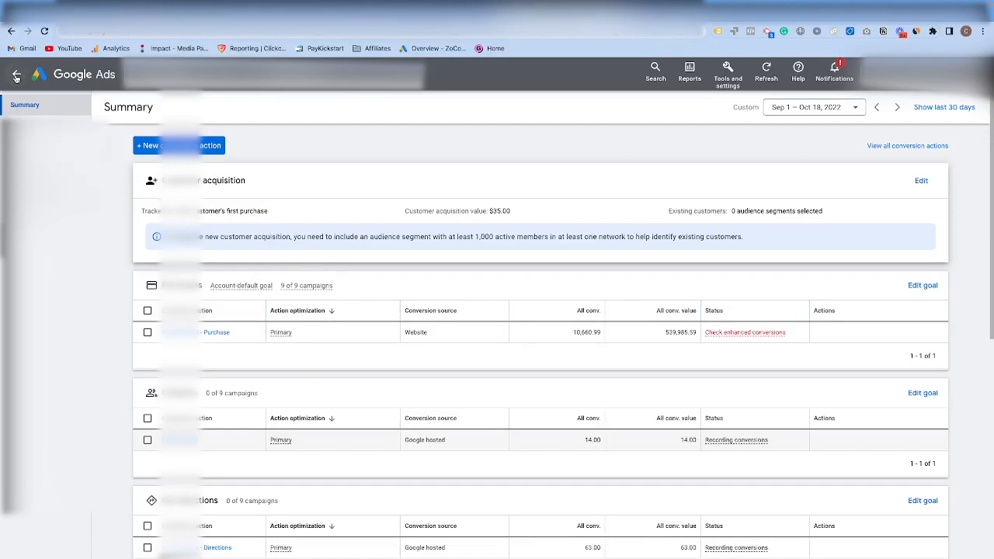
Return to the campaign's Settings and expand Goals showing Purchases (Website)
left_click(15, 74)
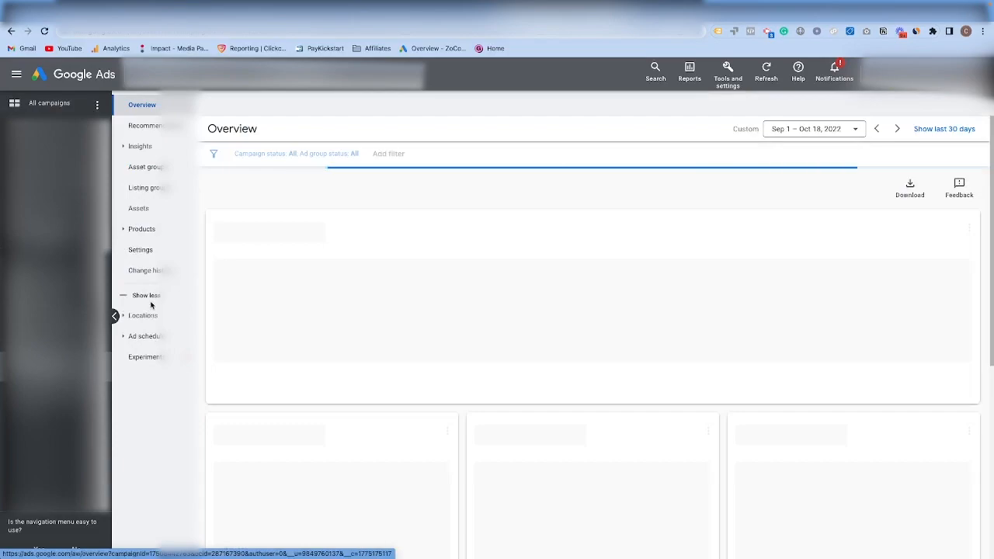
left_click(140, 249)
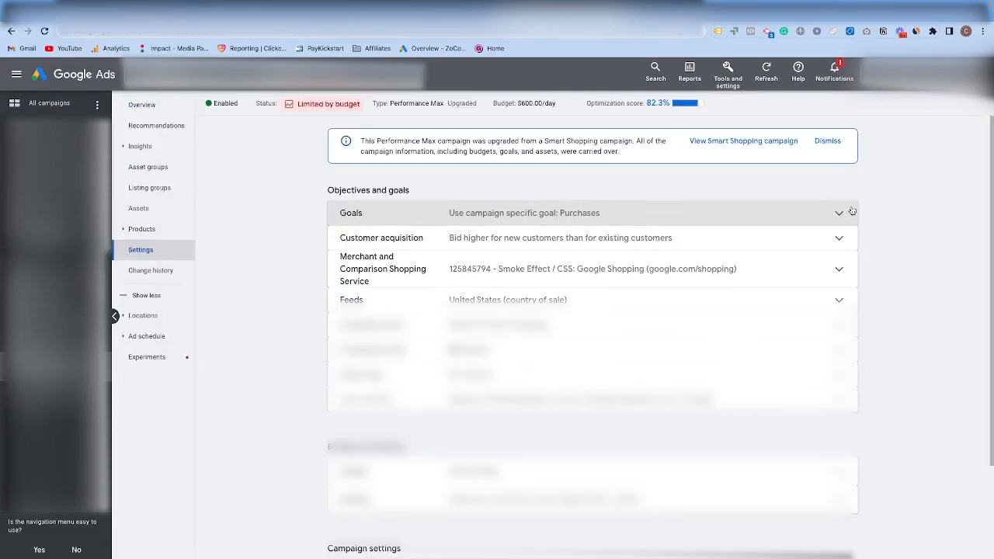
left_click(838, 213)
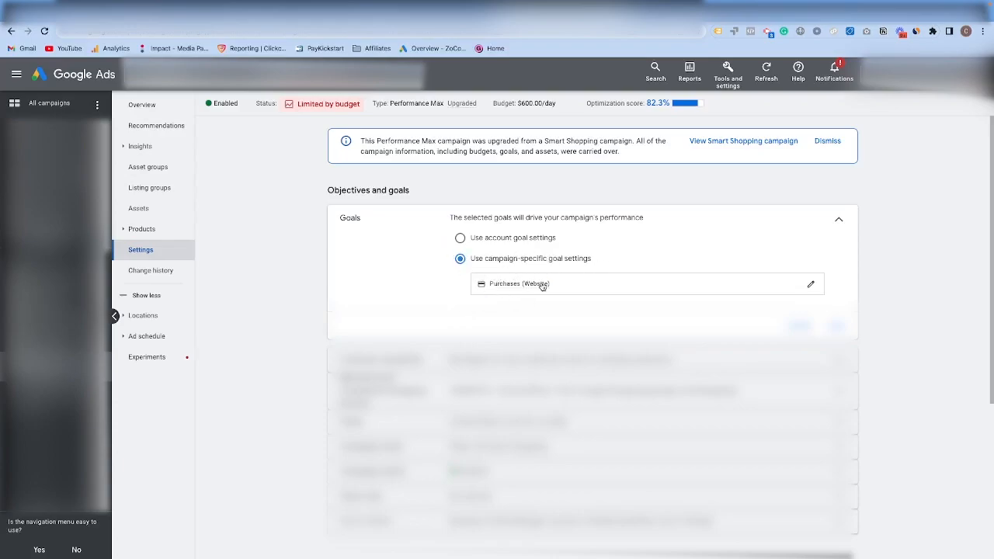
mouse_move(519, 284)
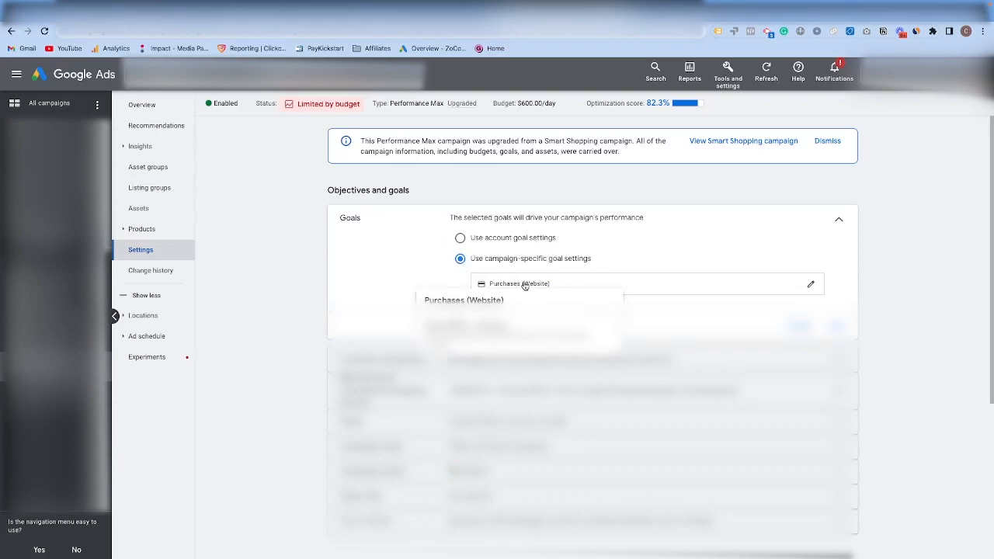
mouse_move(398, 294)
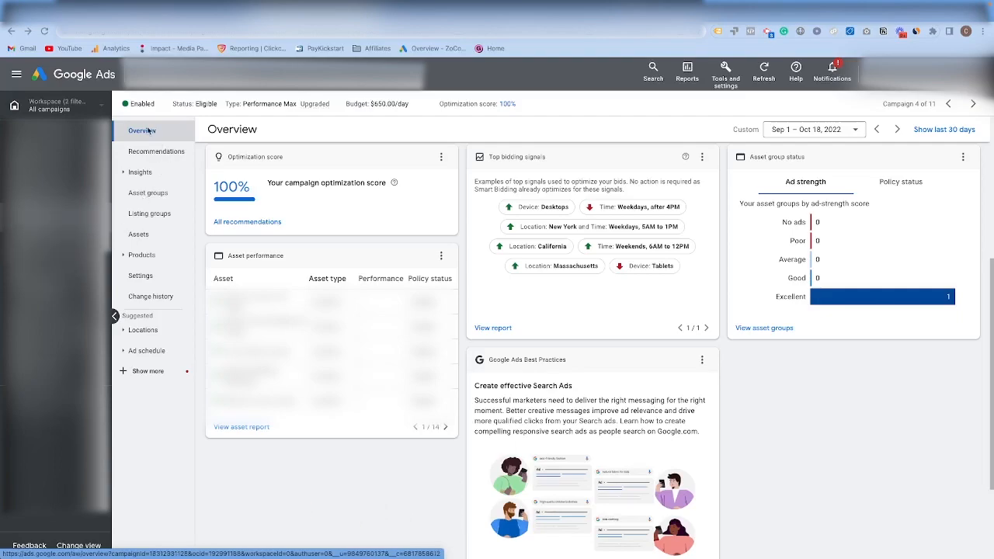
mouse_move(472, 248)
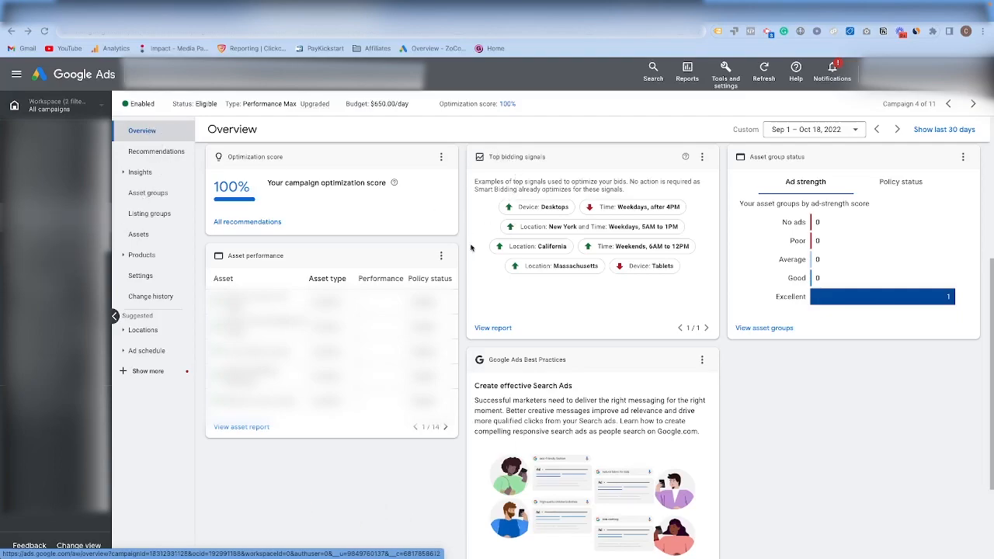
mouse_move(606, 305)
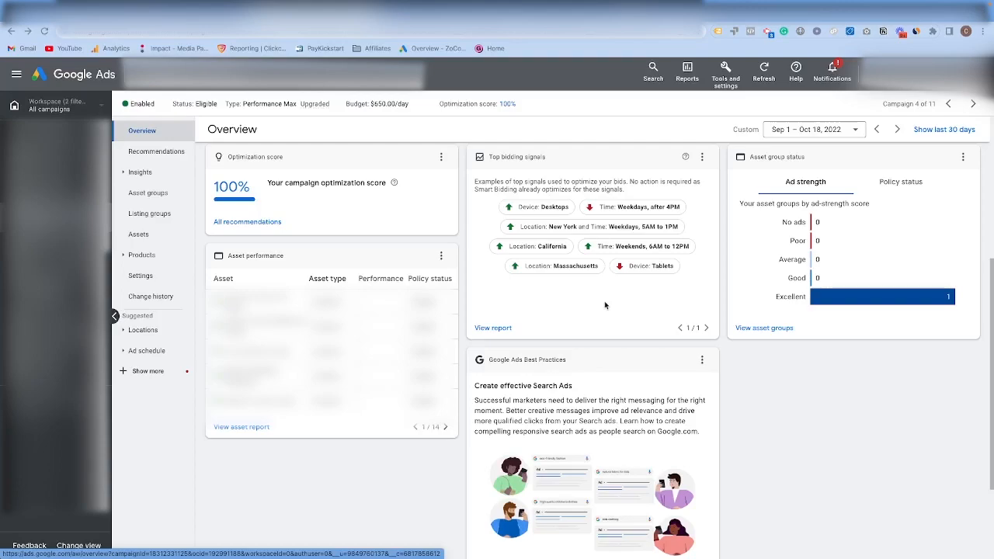
mouse_move(657, 209)
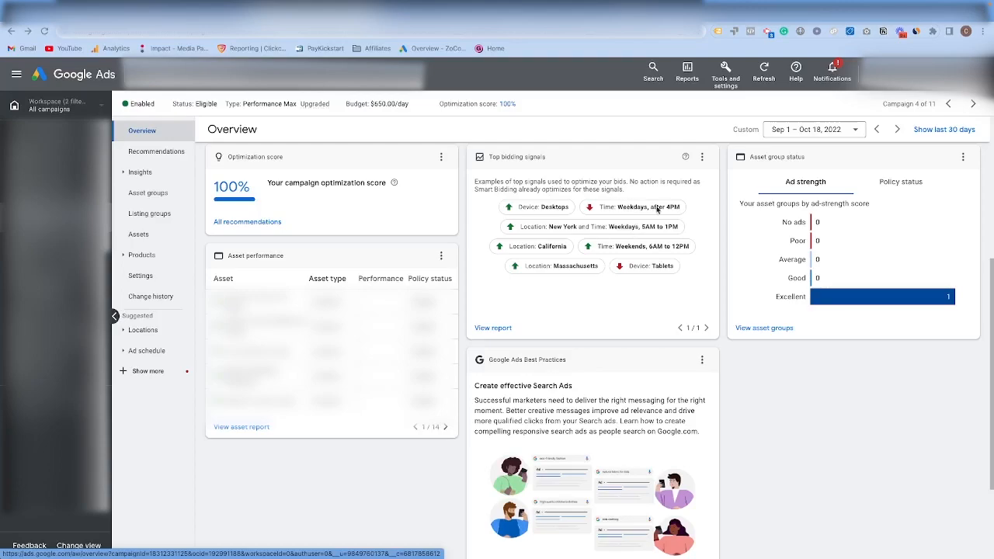
mouse_move(673, 243)
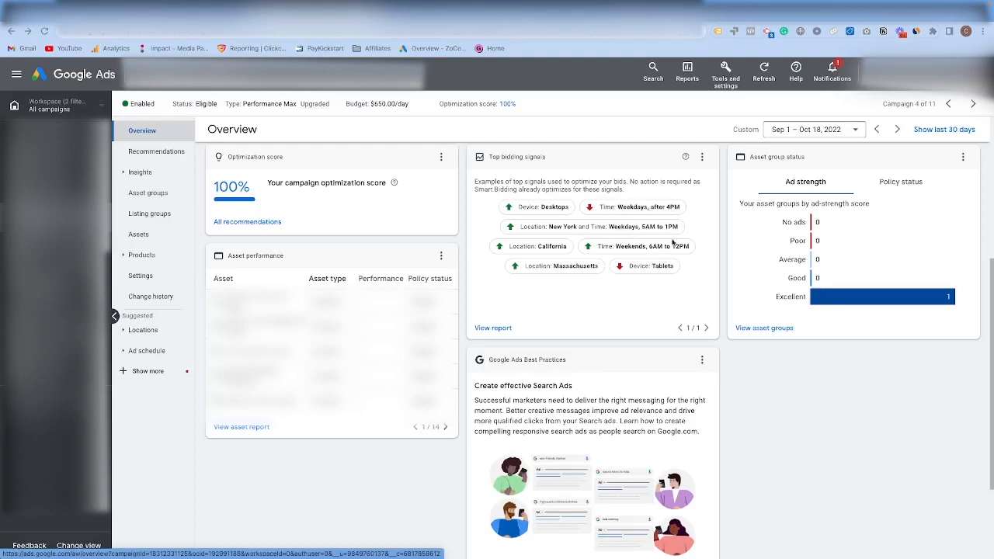
mouse_move(685, 269)
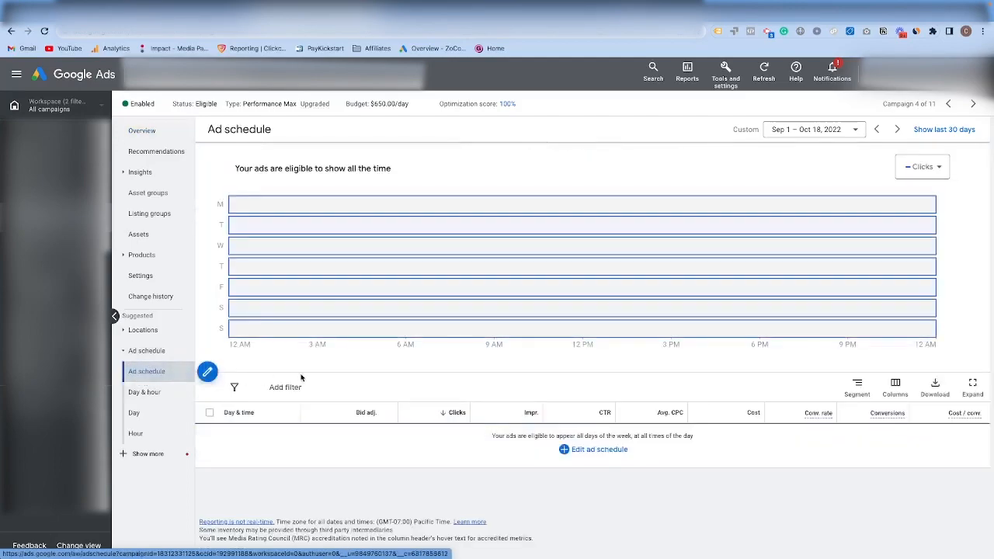
mouse_move(433, 329)
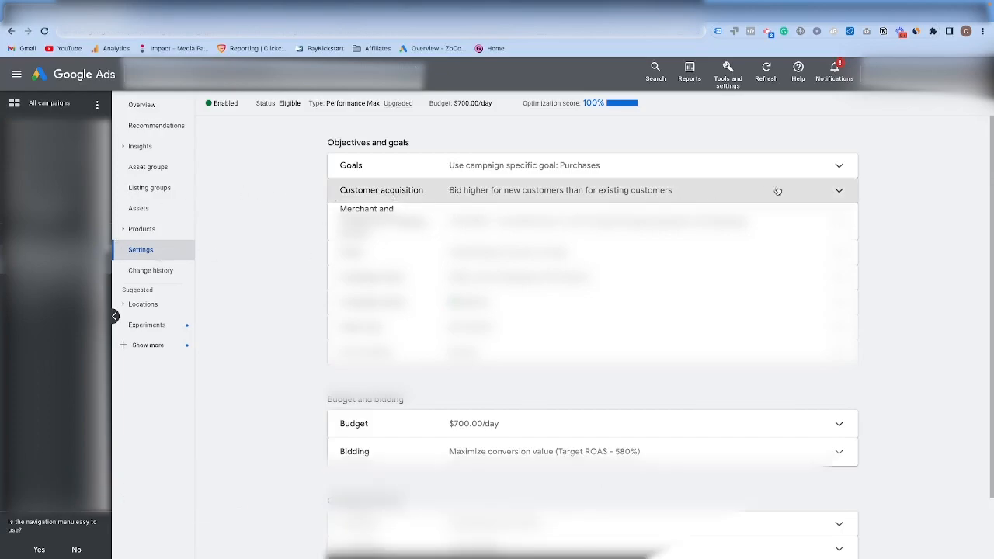
Expand Customer acquisition and view the $40.00 new-customer value dialog without changes
left_click(839, 191)
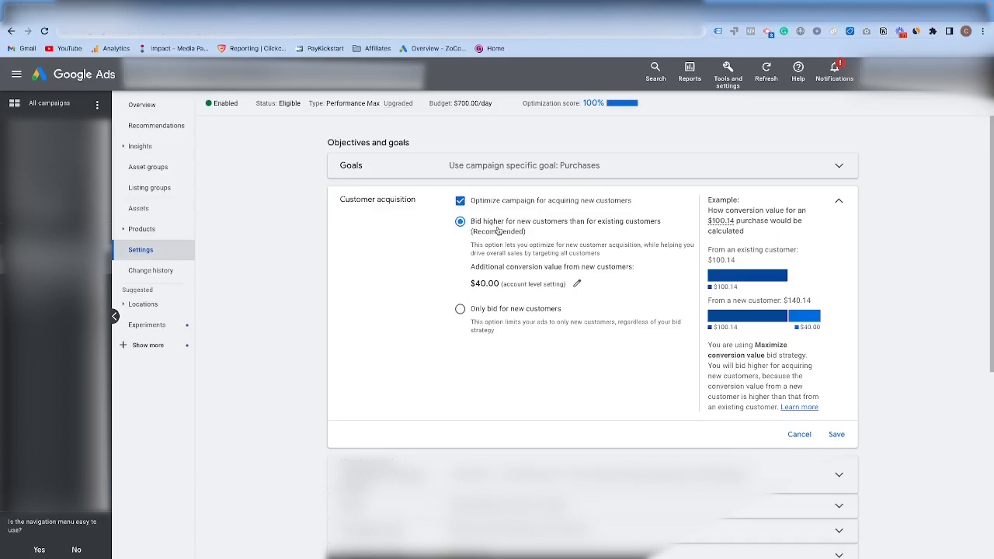
mouse_move(510, 282)
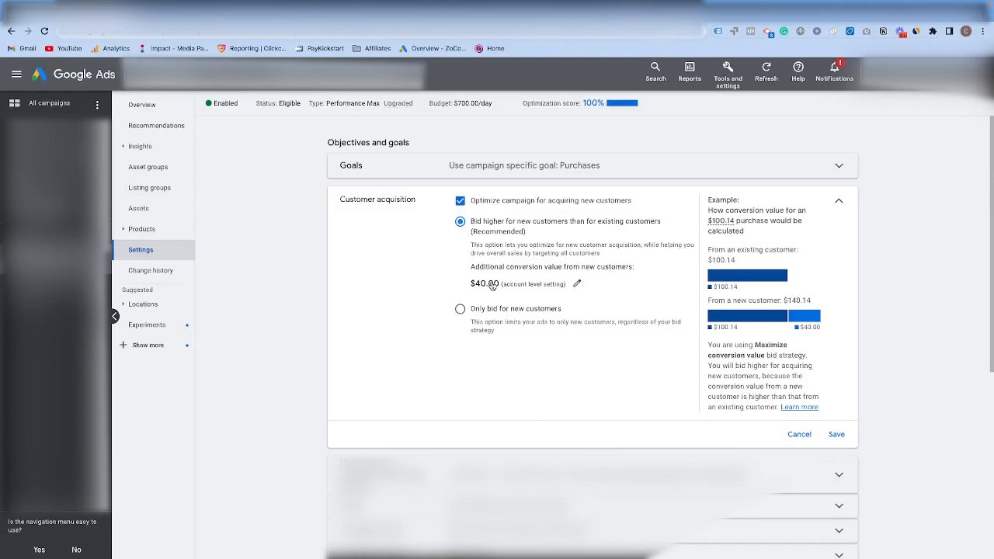
mouse_move(500, 278)
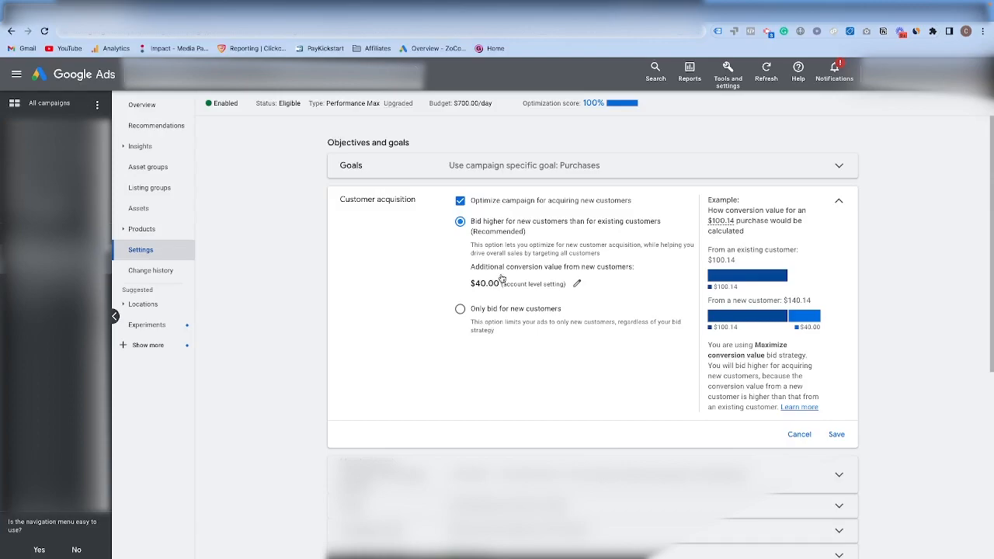
mouse_move(578, 286)
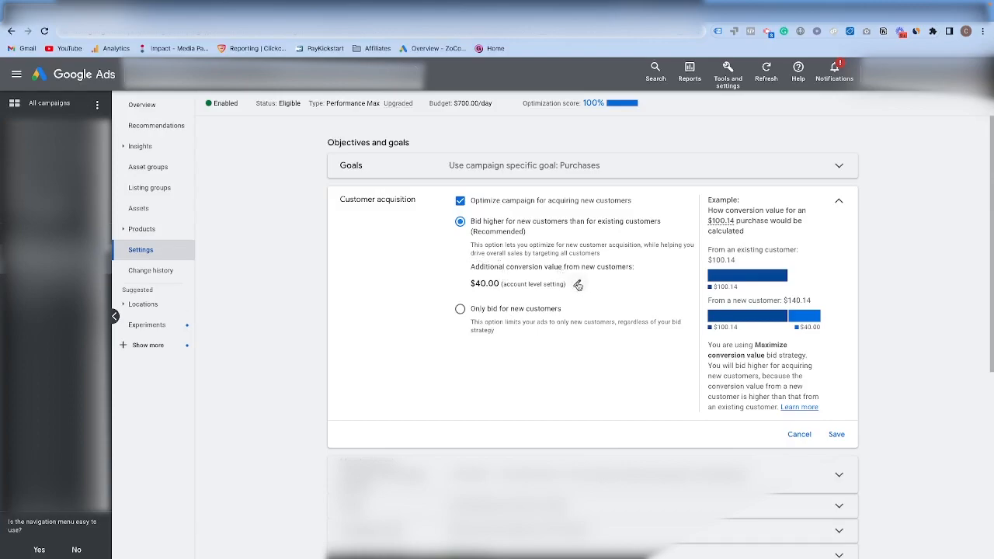
left_click(578, 285)
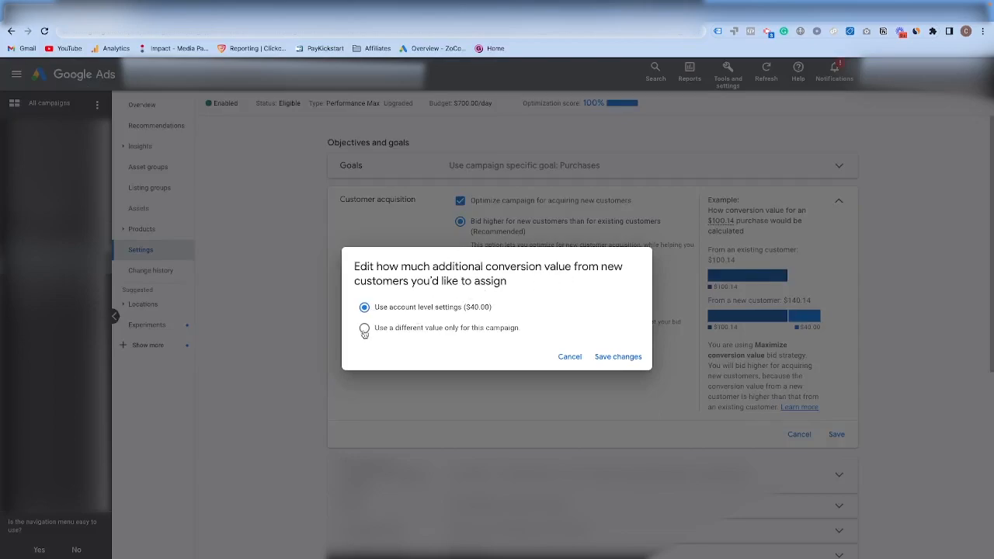
left_click(569, 356)
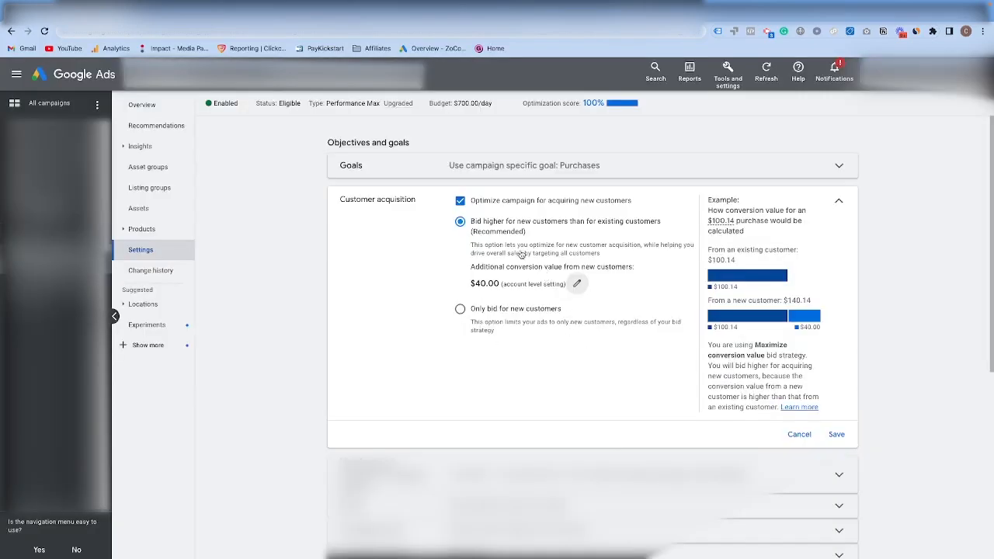
mouse_move(512, 244)
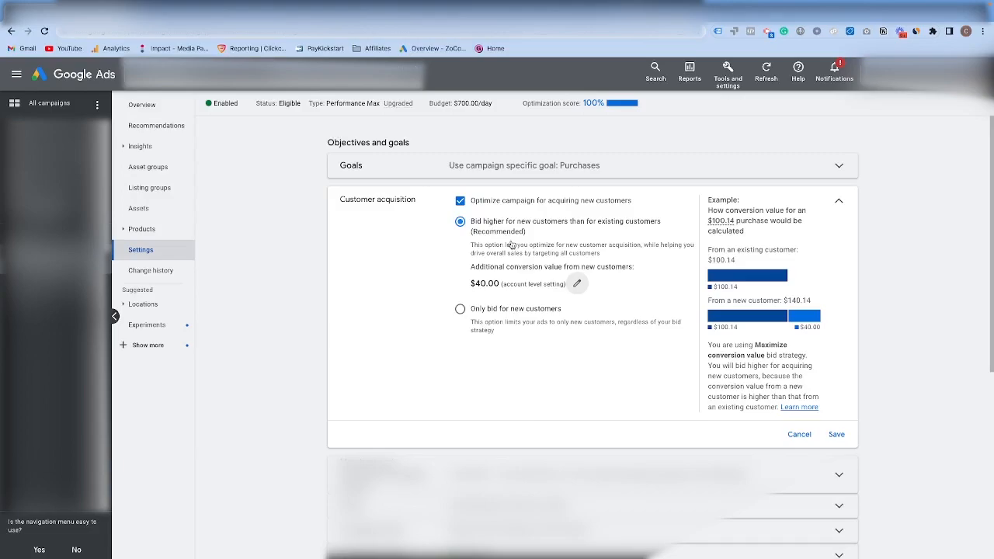
scroll("down", 3)
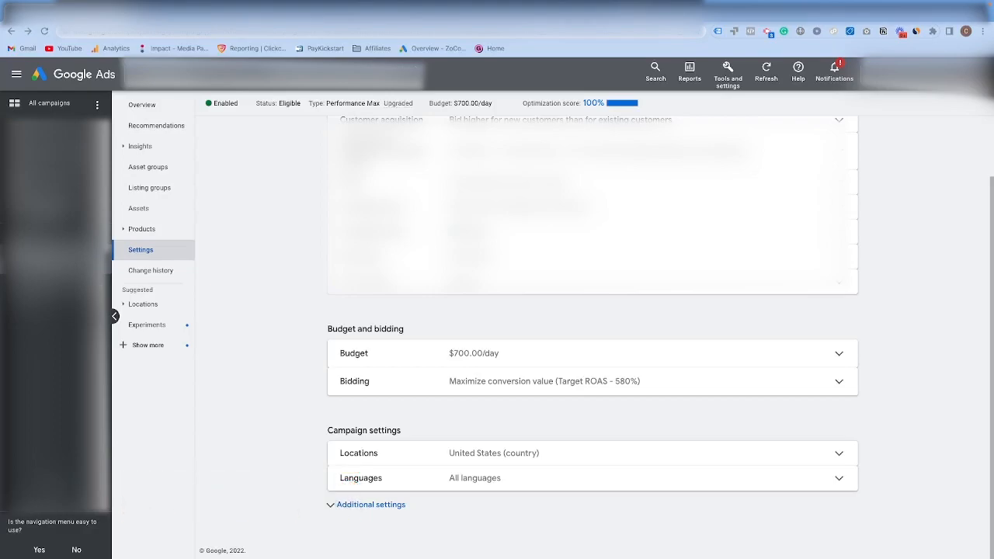
mouse_move(699, 391)
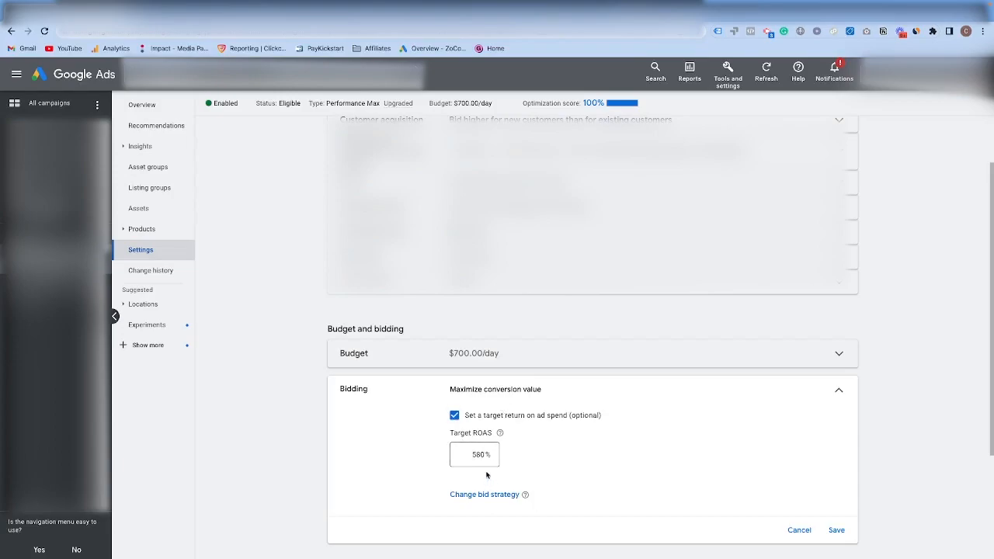
Show the bid strategy focus options: Conversion value with a 580% target ROAS
left_click(484, 495)
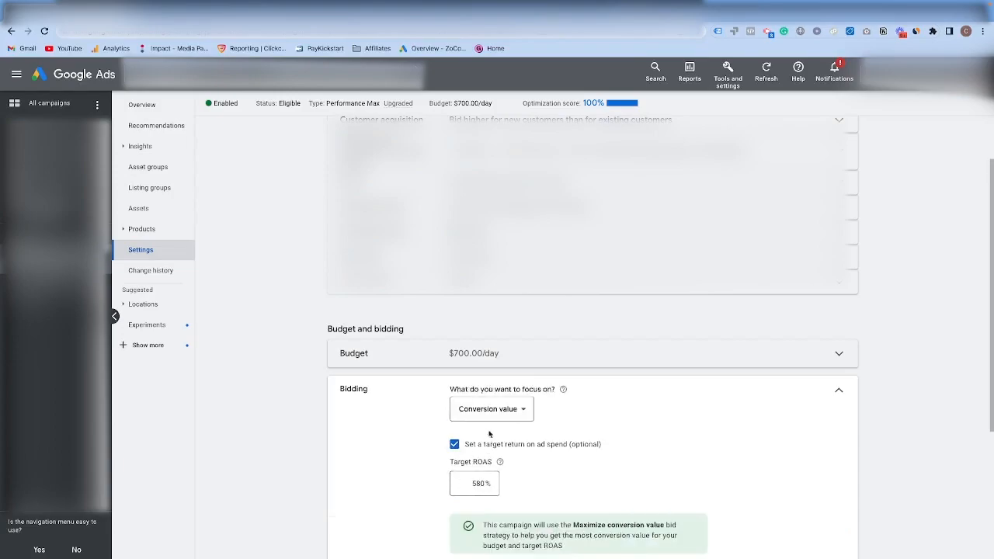
mouse_move(395, 422)
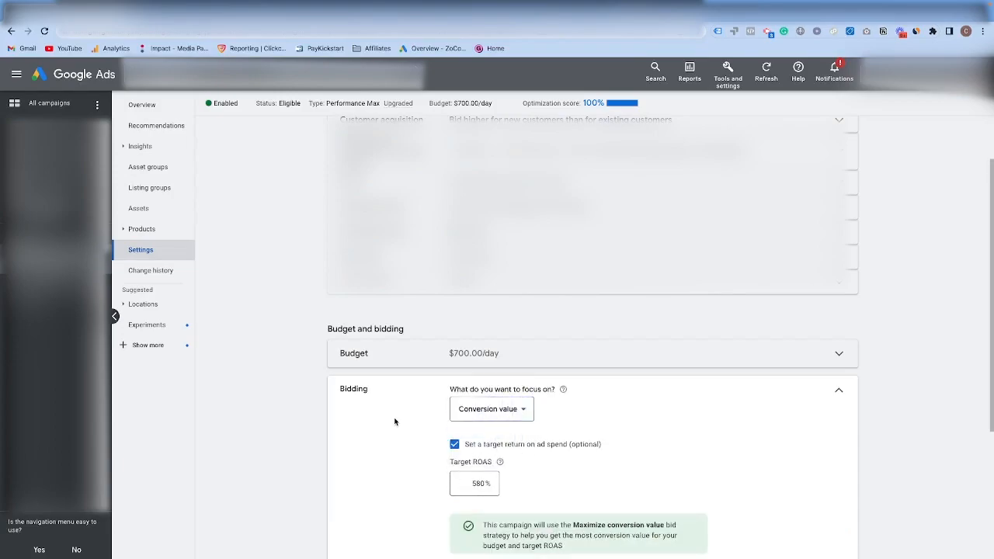
mouse_move(566, 479)
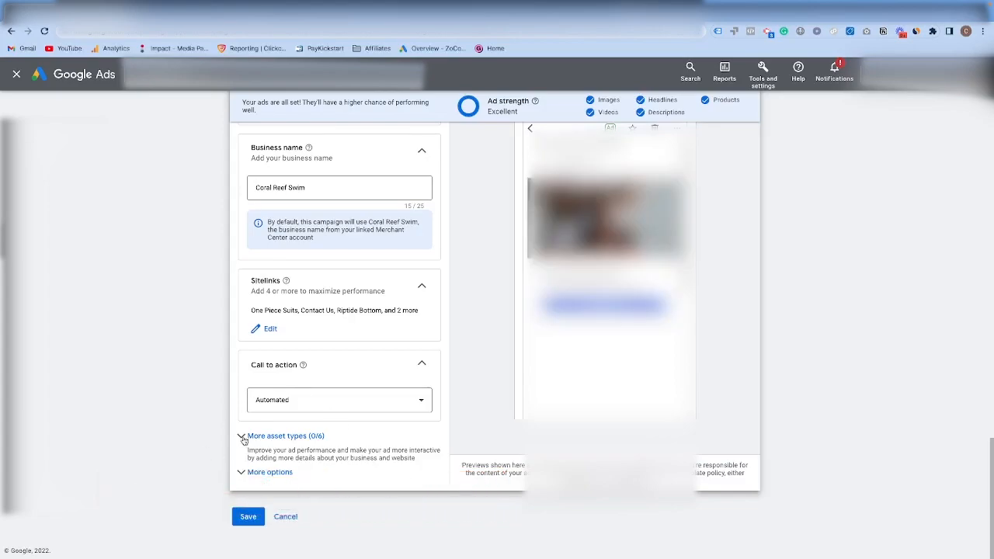
Expand More asset types (0/6) and scroll through promotions, prices, calls, callouts and lead forms
left_click(286, 435)
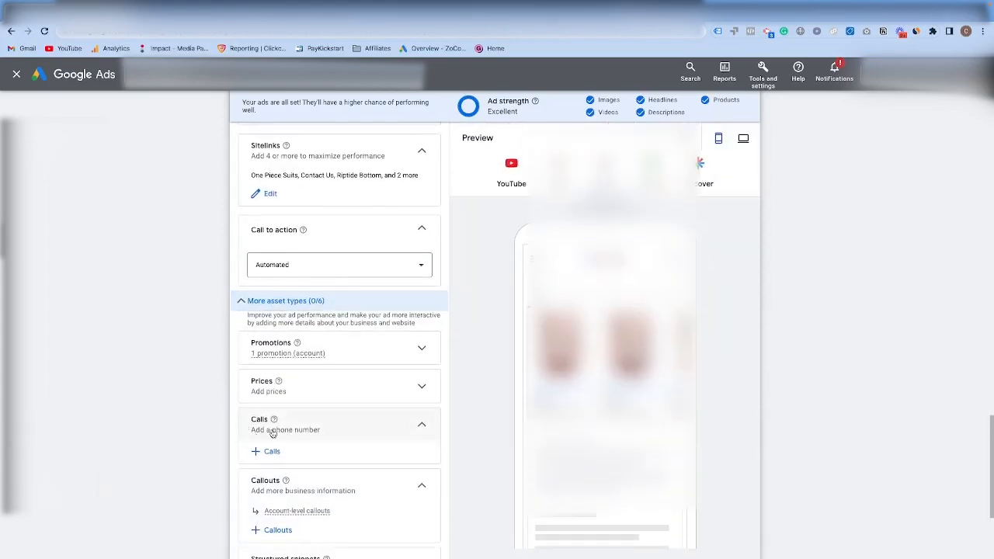
scroll("down", 3)
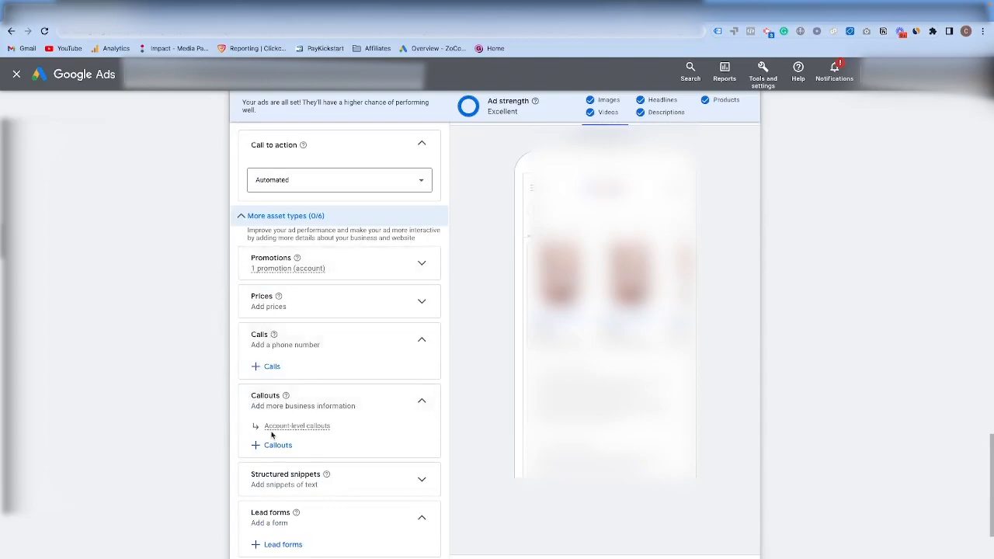